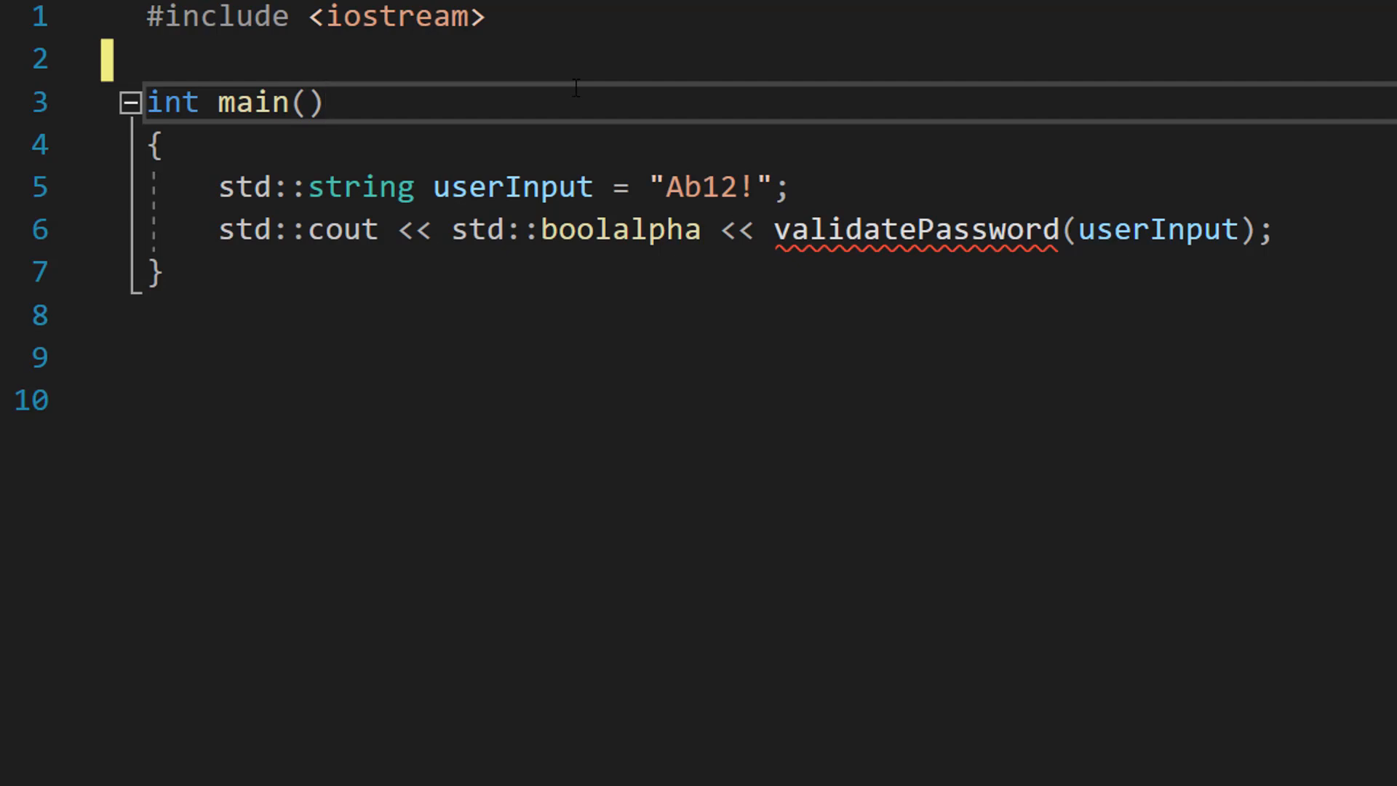
Review the existing main code, highlighting boolalpha and cout while explaining them
{"action": "left_click", "coordinate": [327, 102]}
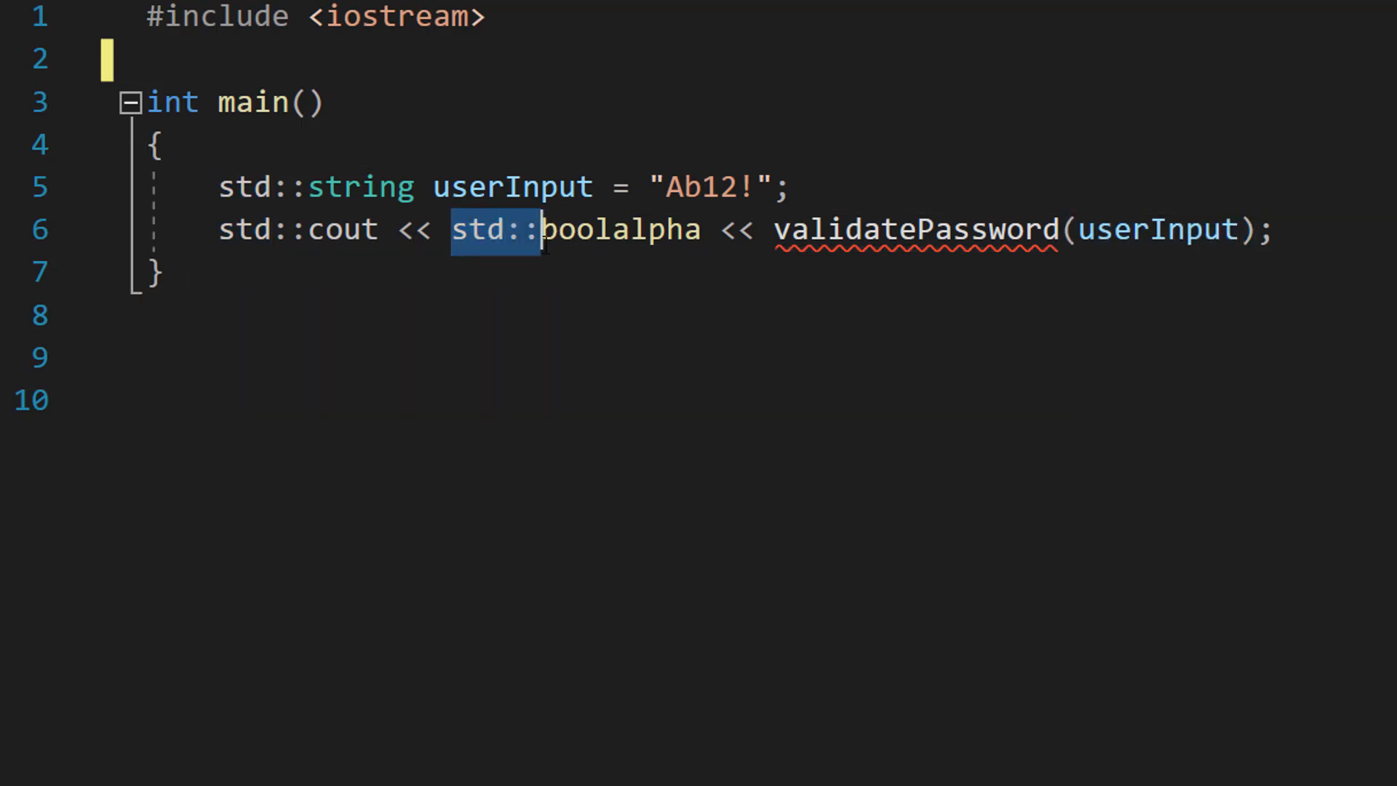
{"action": "left_click", "coordinate": [164, 145]}
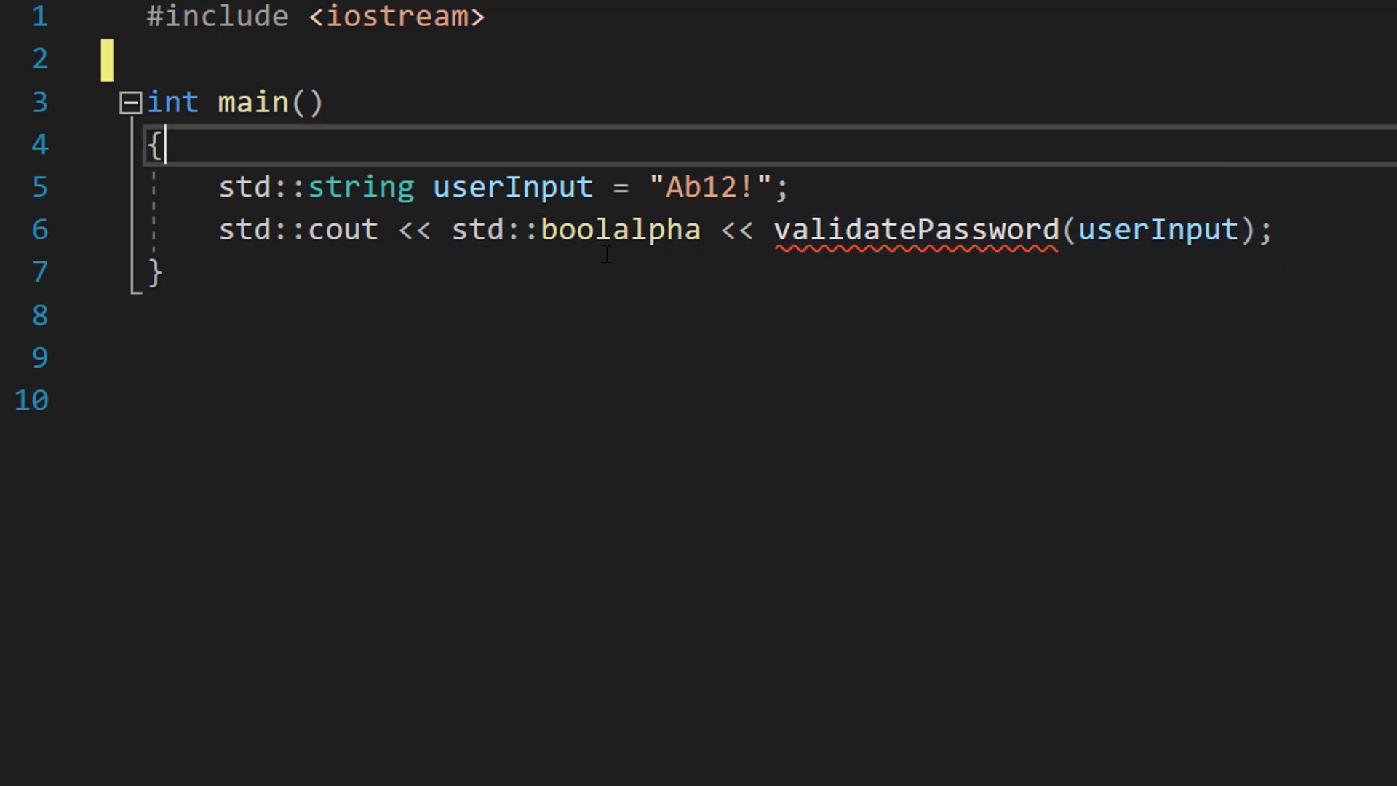
{"action": "double_click", "coordinate": [620, 230]}
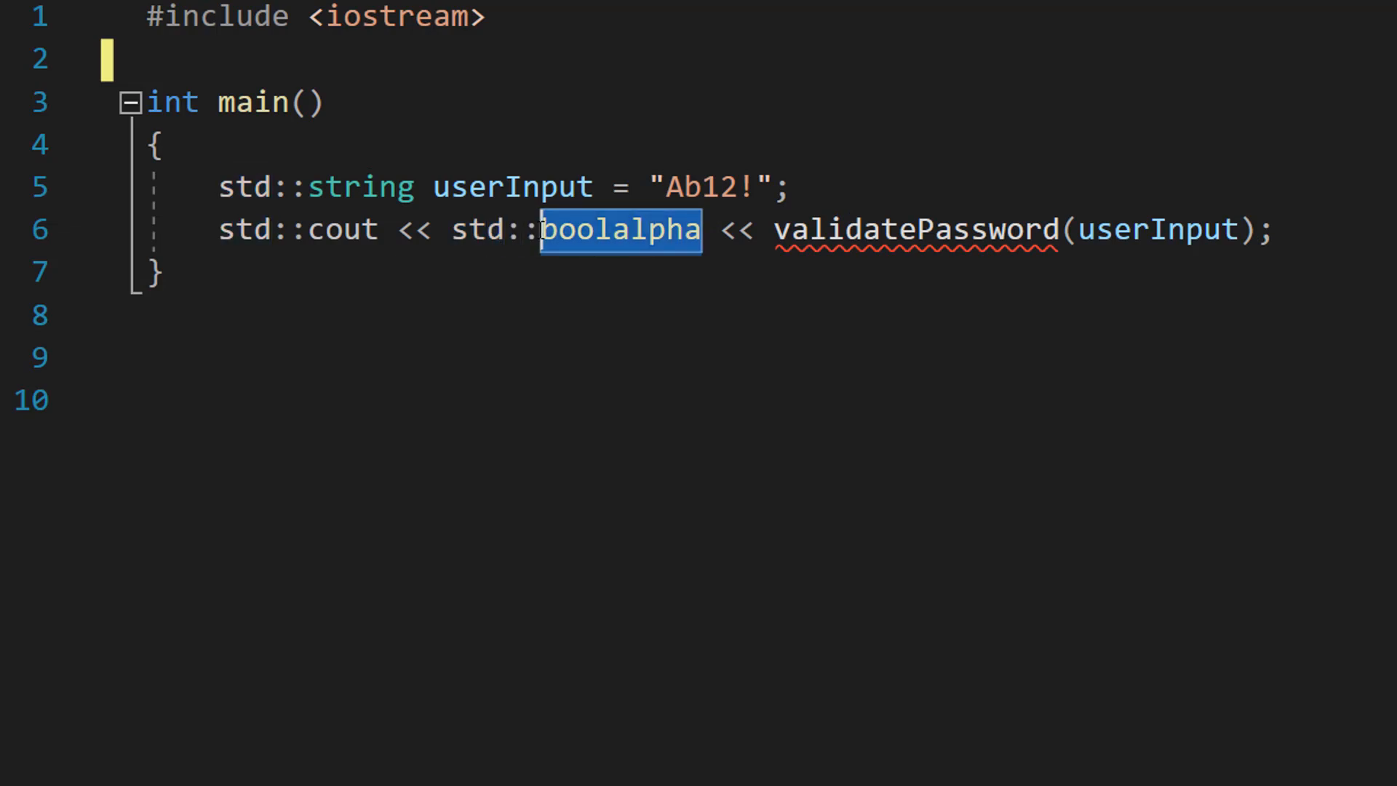
{"action": "left_click", "coordinate": [160, 143]}
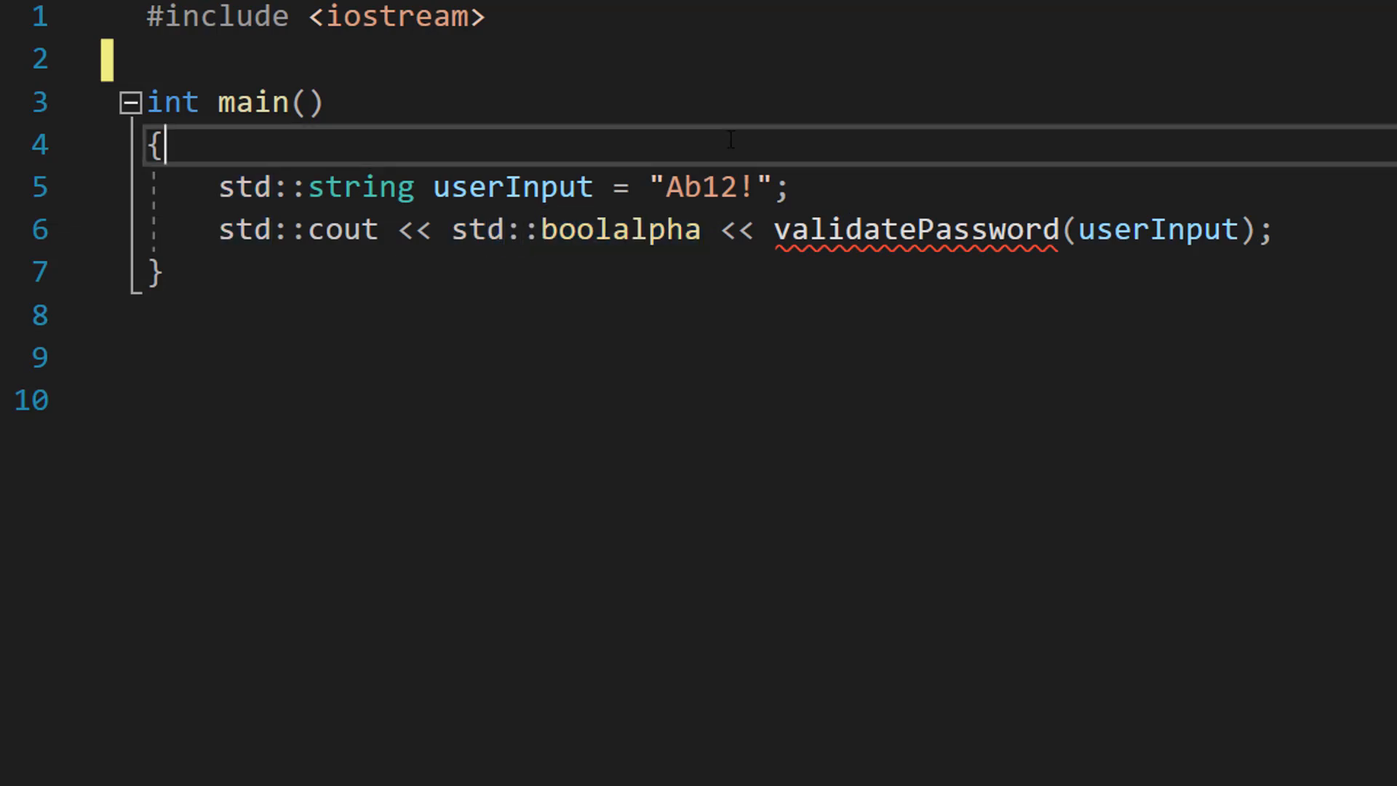
{"action": "double_click", "coordinate": [341, 229]}
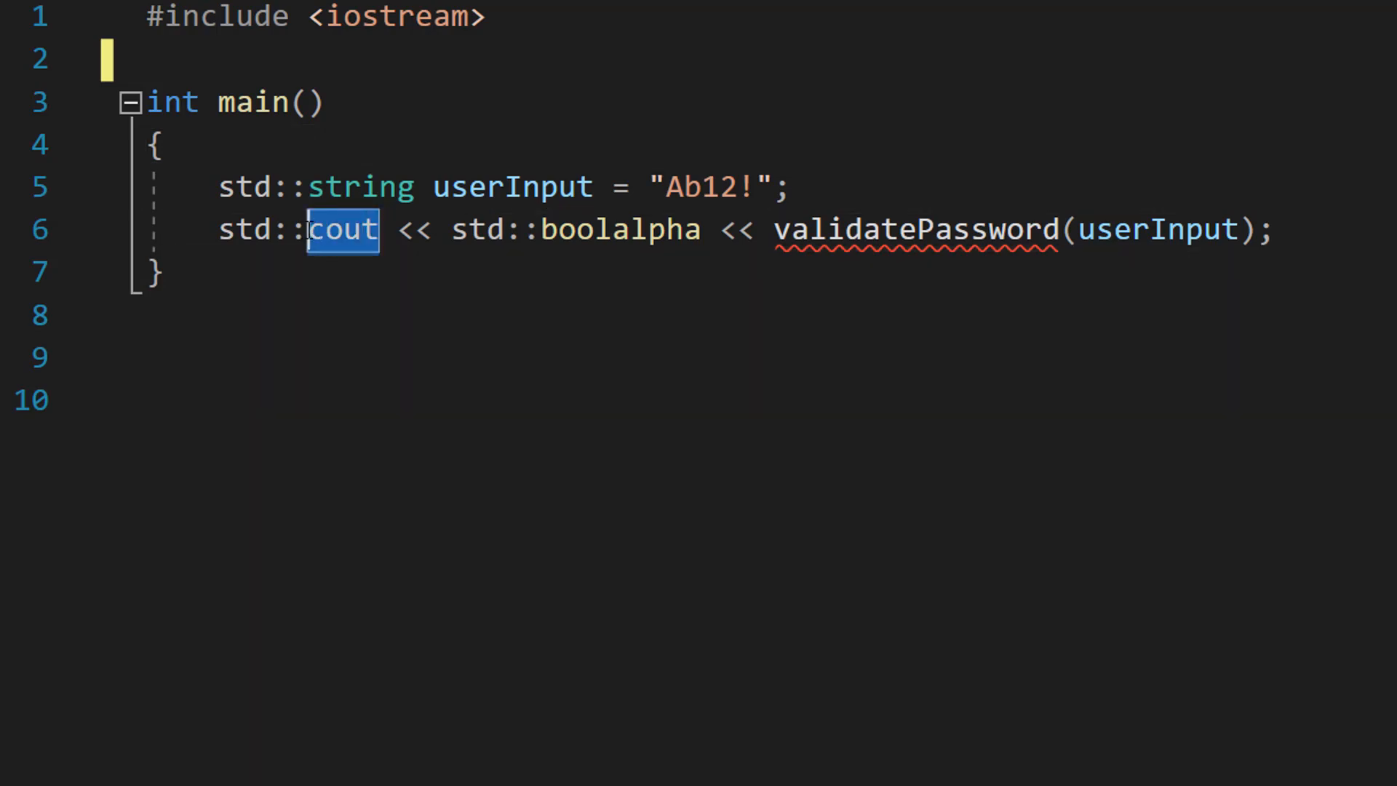
{"action": "left_click", "coordinate": [608, 102]}
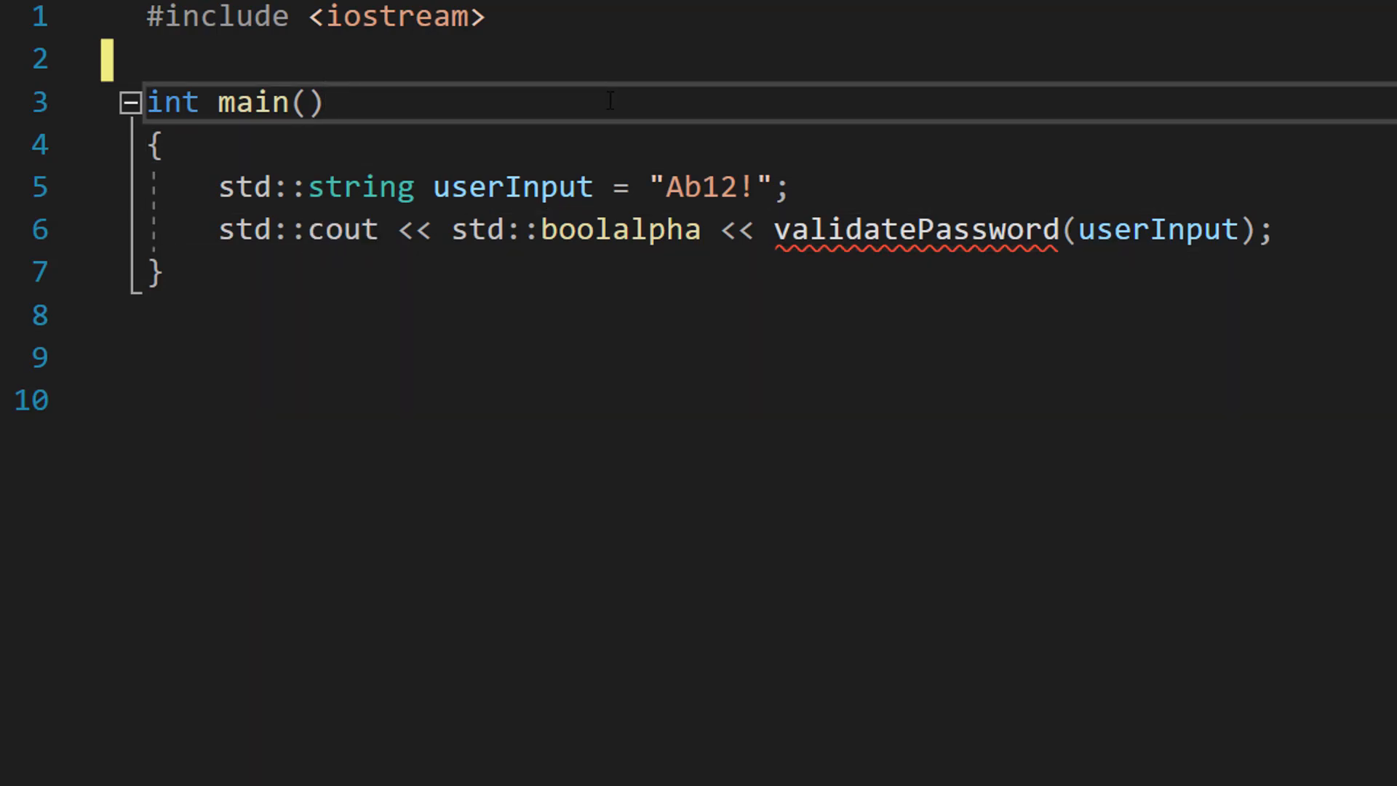
{"action": "left_click", "coordinate": [325, 101]}
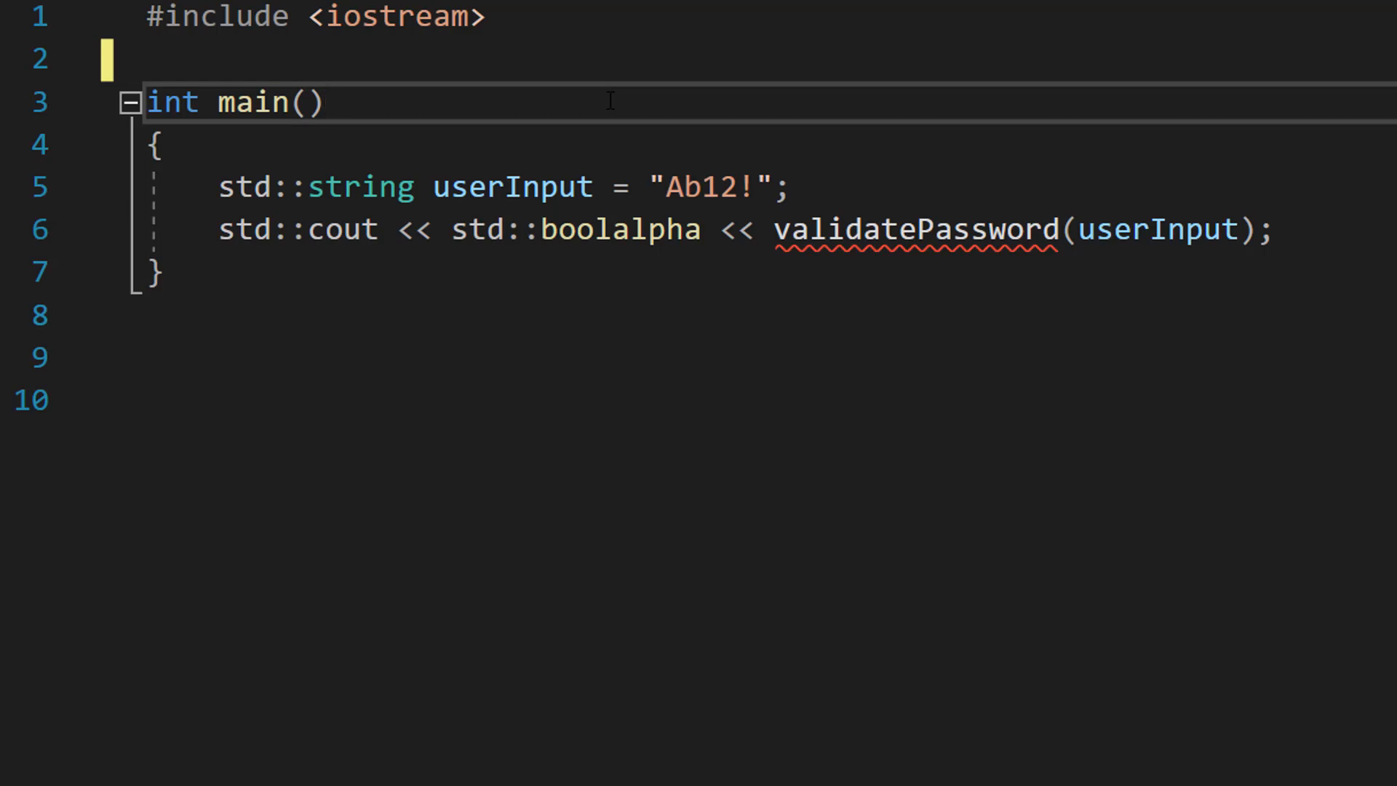
{"action": "left_click", "coordinate": [327, 101]}
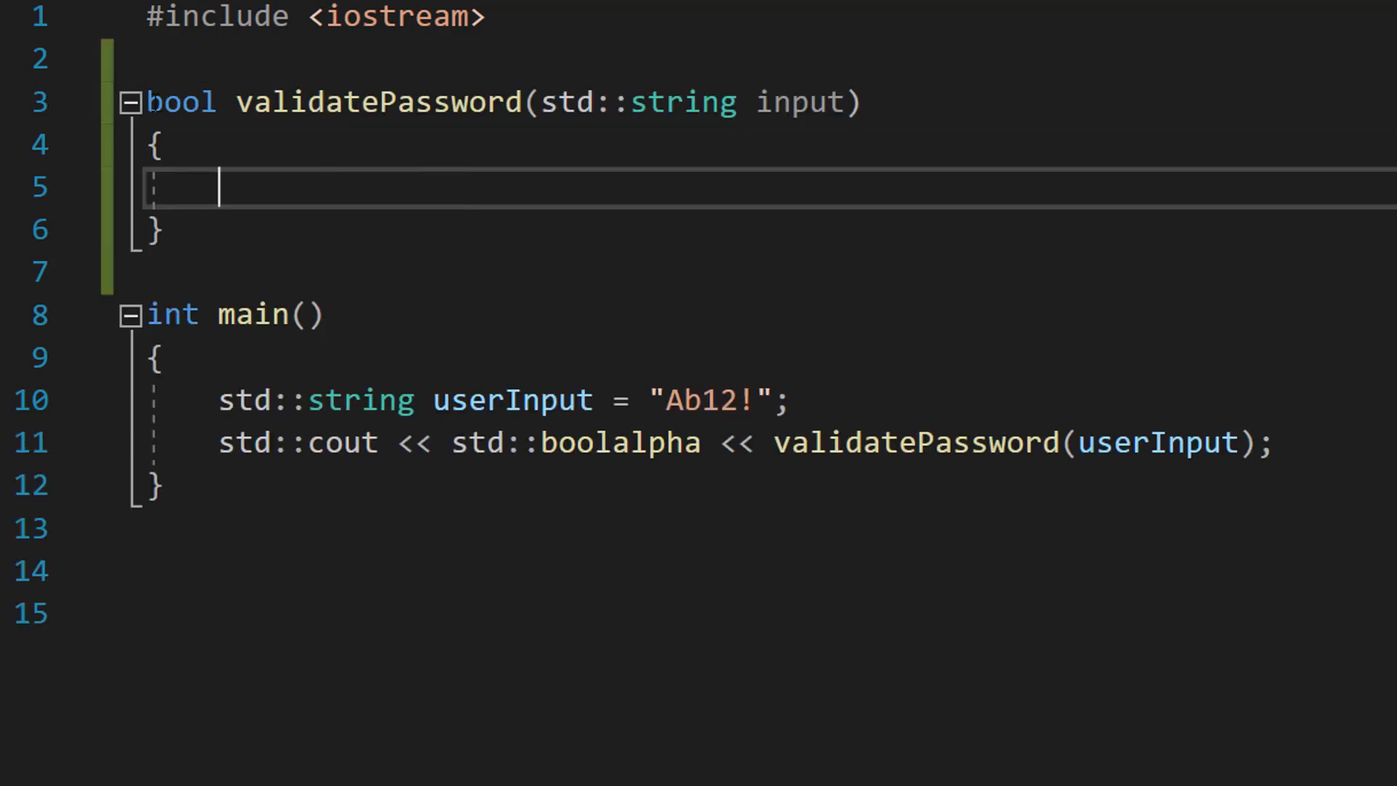
Write bool validatePassword(std::string input) returning false when input.length() < 6
{"action": "double_click", "coordinate": [180, 102]}
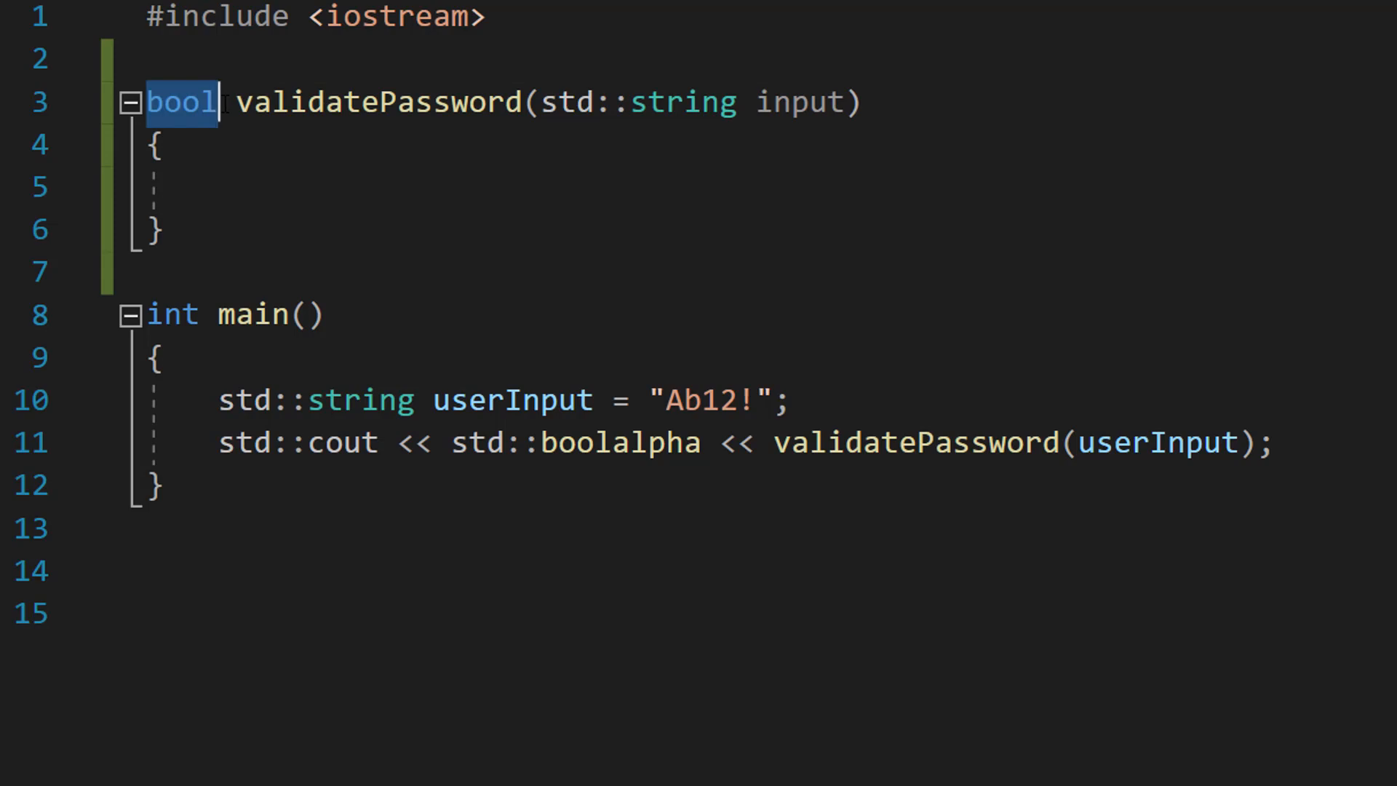
{"action": "double_click", "coordinate": [383, 101]}
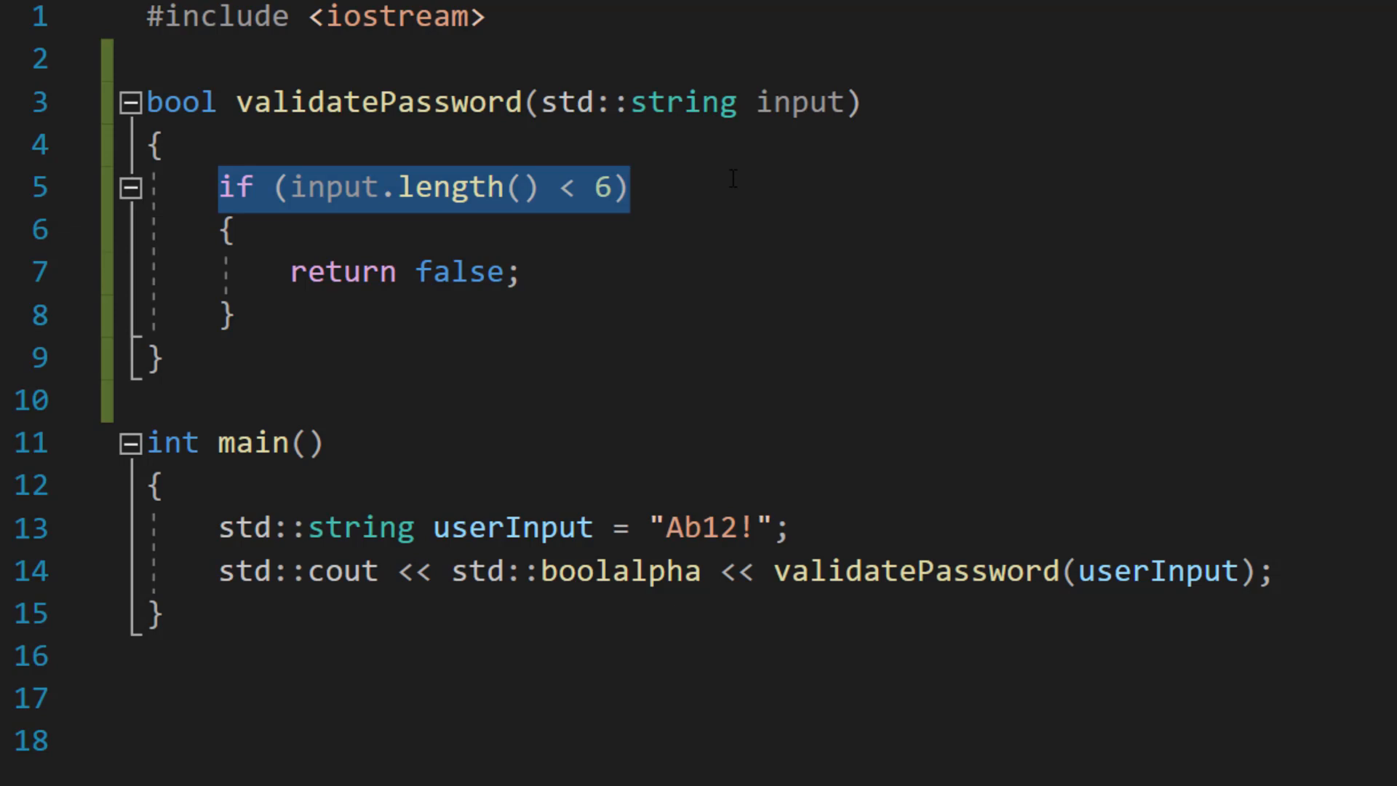
{"action": "double_click", "coordinate": [450, 188]}
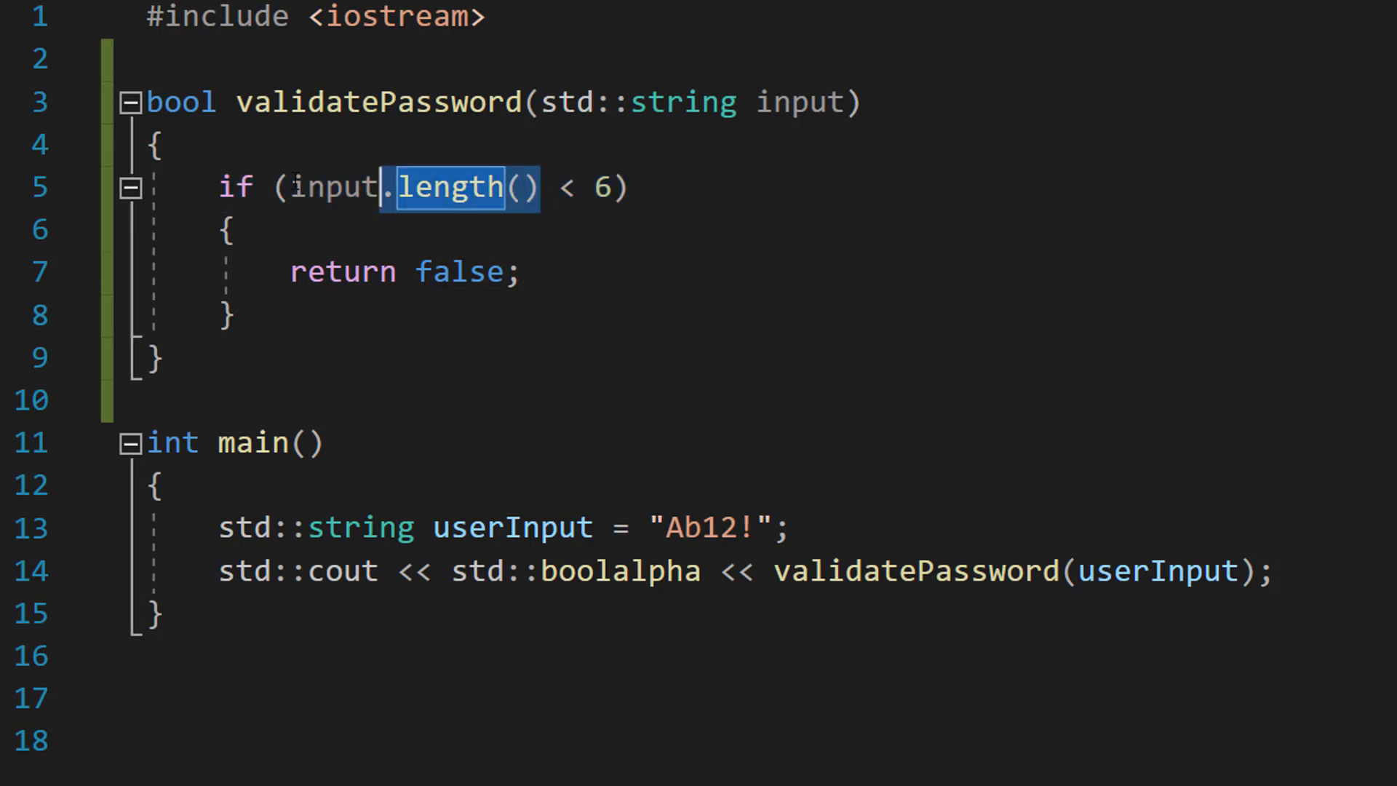
{"action": "left_click", "coordinate": [336, 188]}
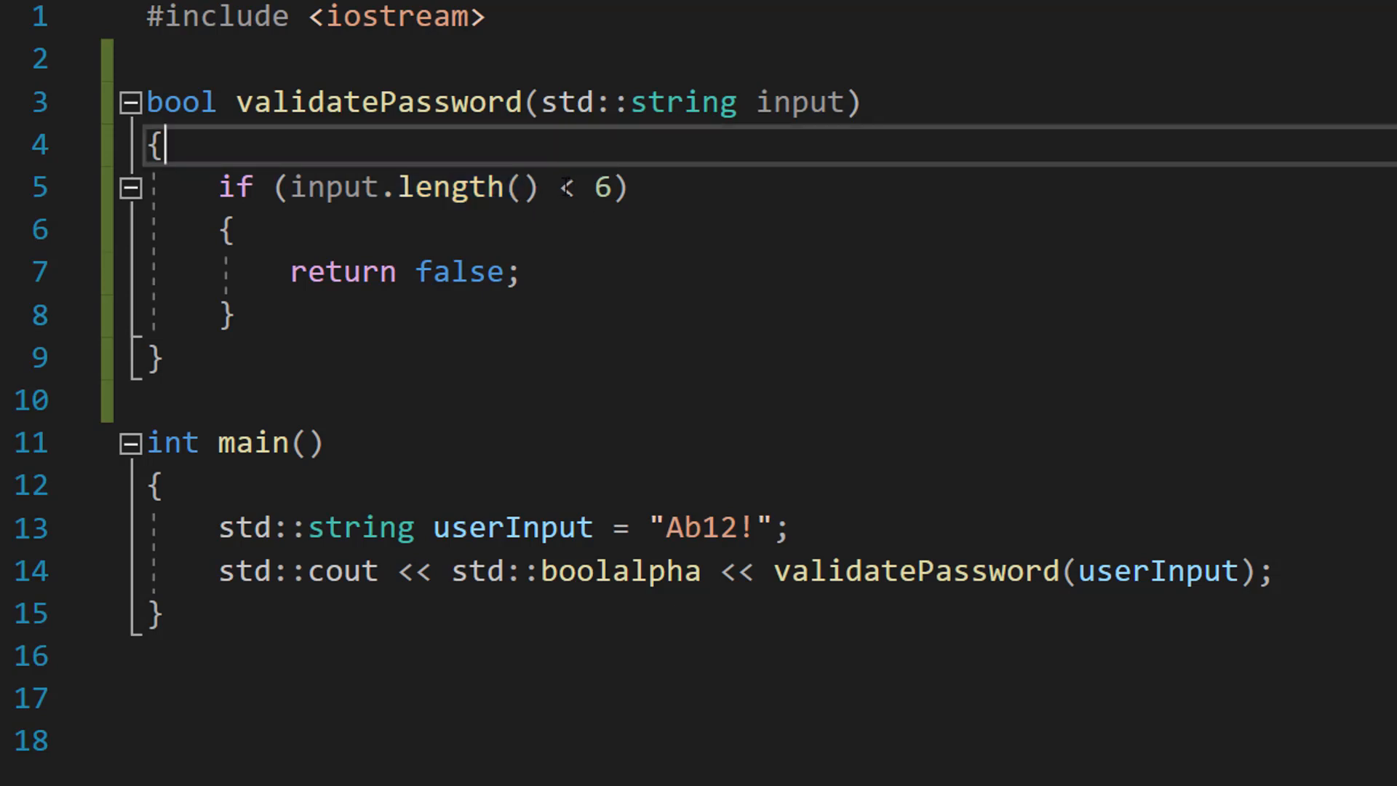
{"action": "double_click", "coordinate": [610, 187]}
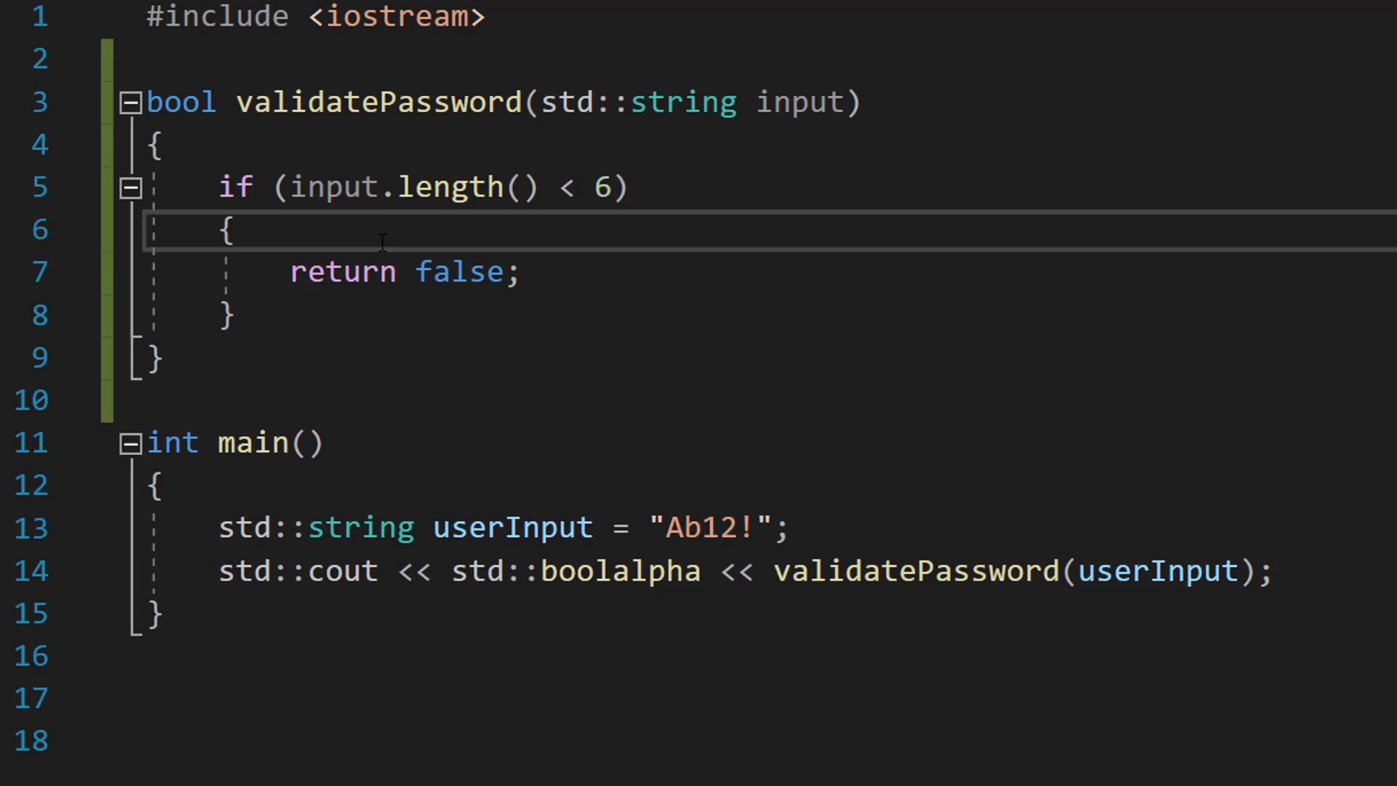
{"action": "left_click", "coordinate": [235, 228]}
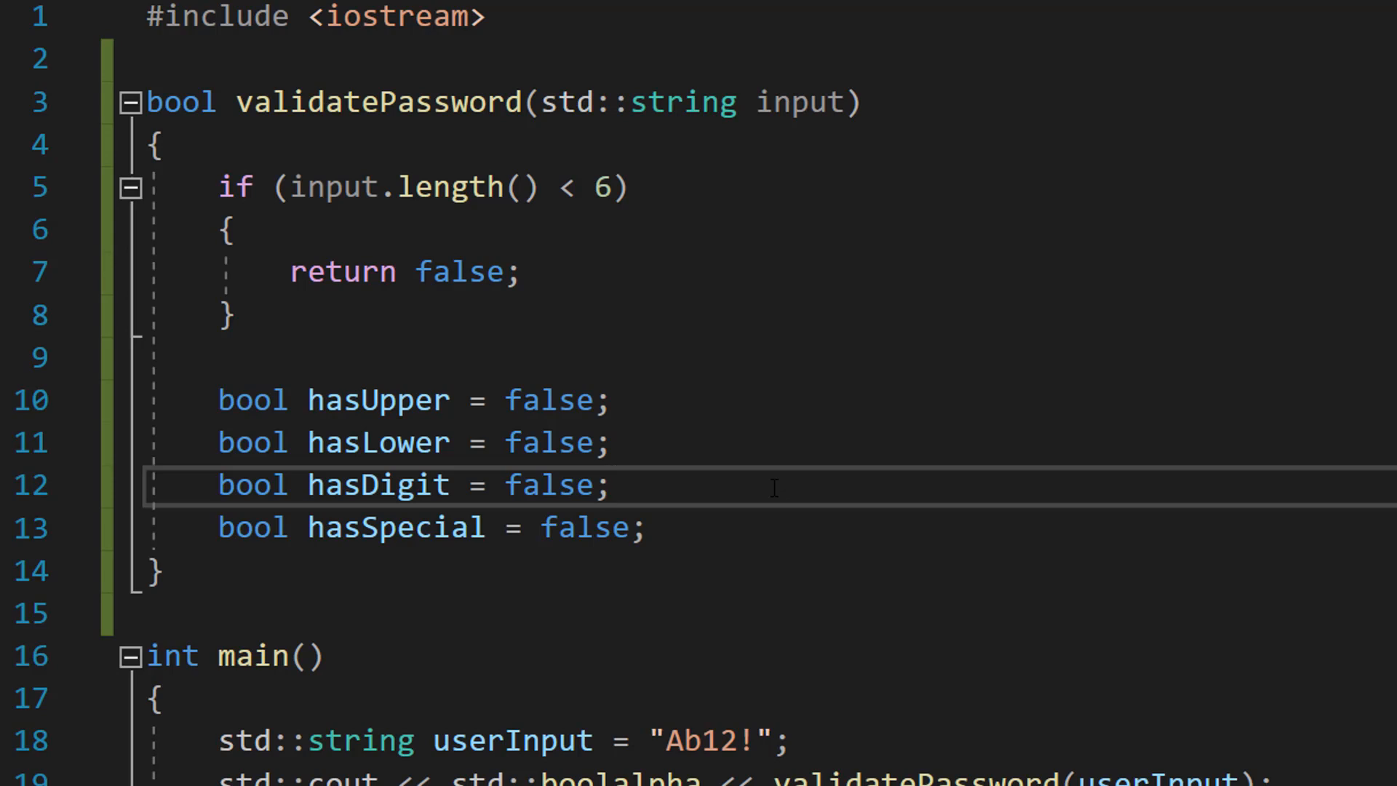
Declare bool flags hasUpper, hasLower, hasDigit and hasSpecial, each initialised to false
{"action": "left_click", "coordinate": [610, 485]}
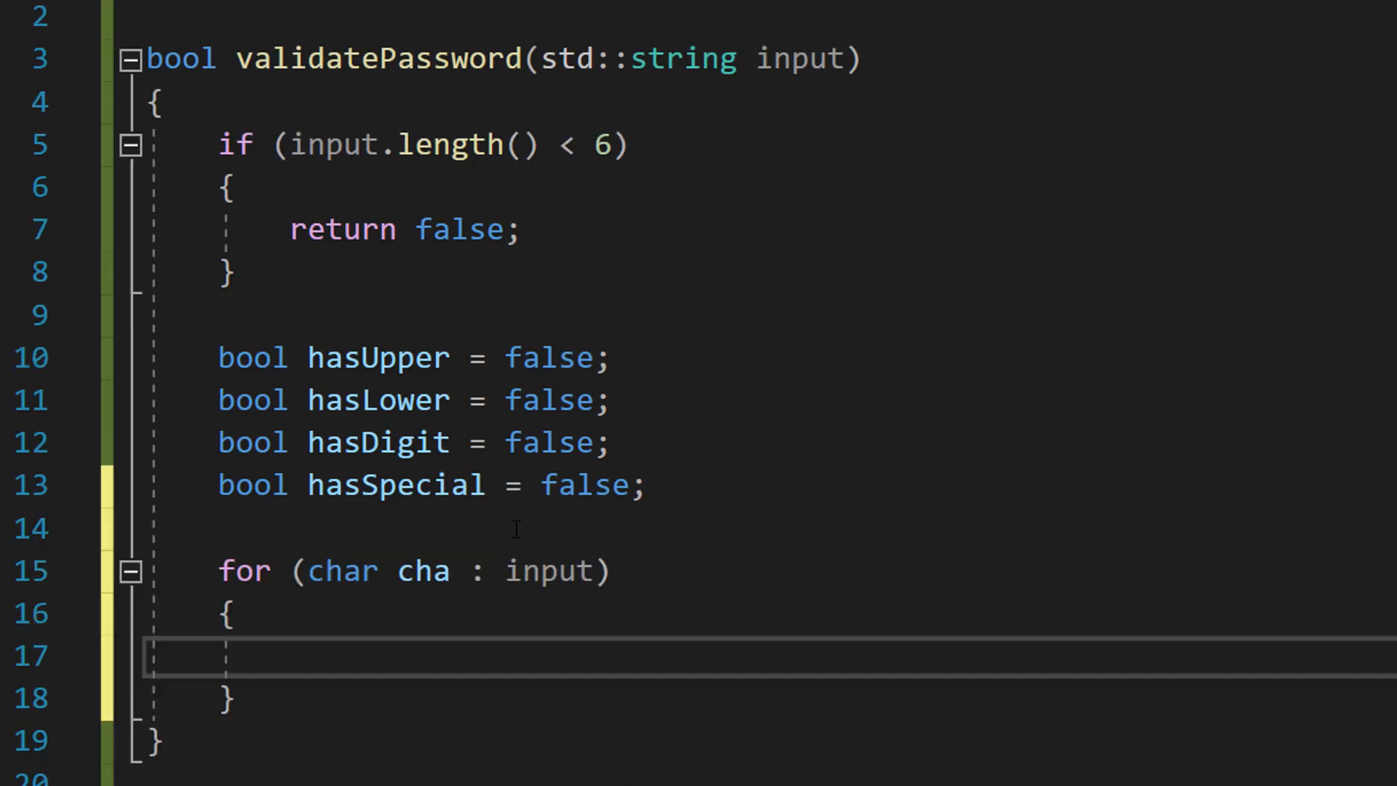
Add an empty range-based loop for (char cha : input) { } below the flags
{"action": "left_click", "coordinate": [308, 570]}
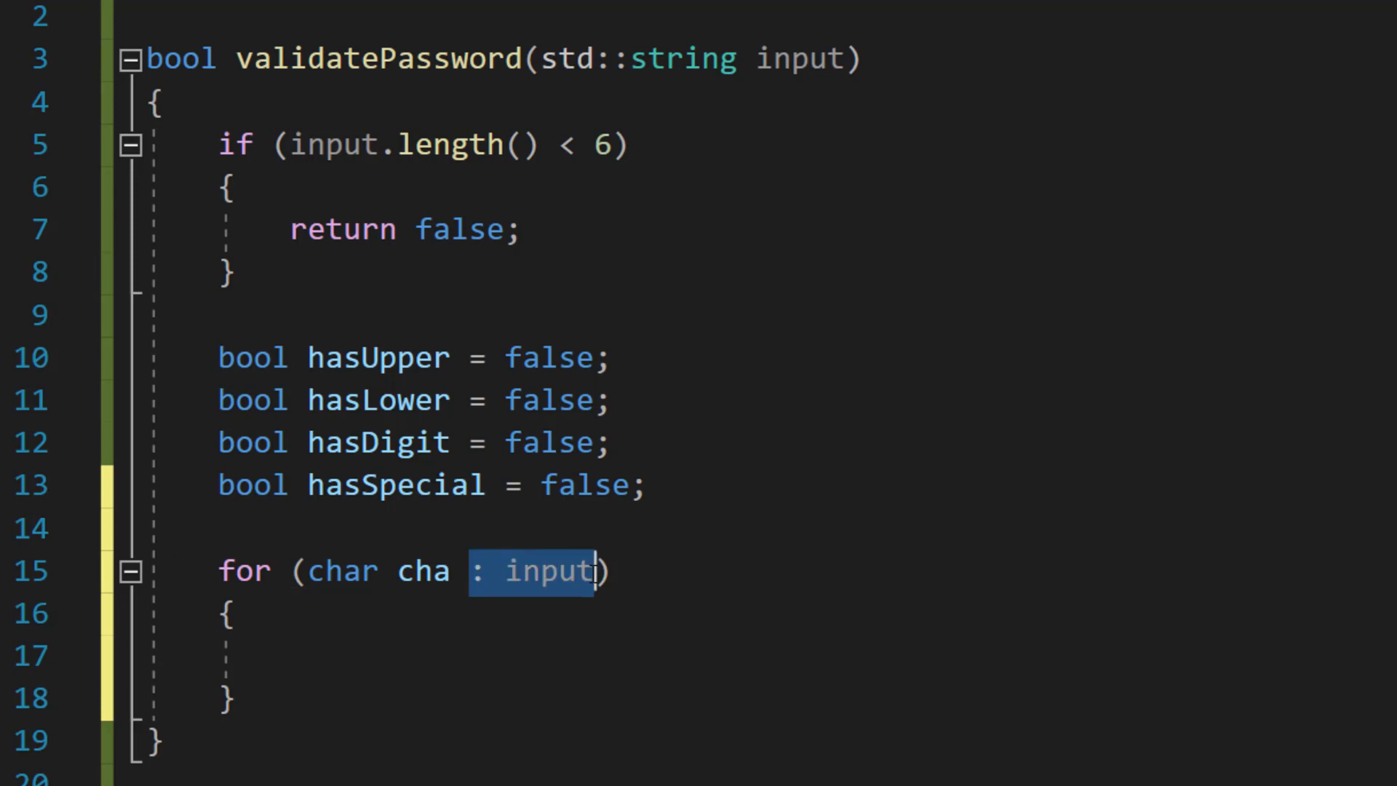
{"action": "left_click", "coordinate": [650, 485]}
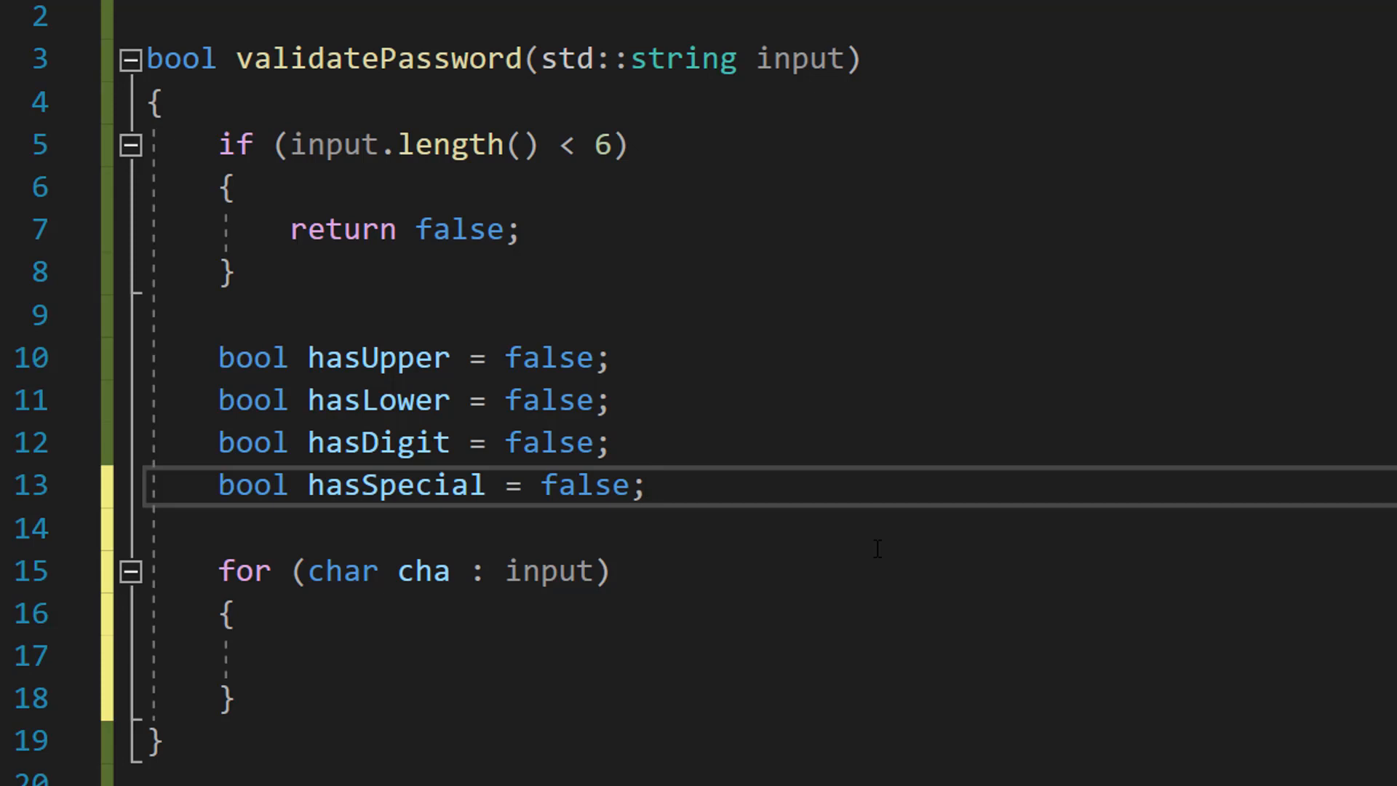
{"action": "left_click", "coordinate": [648, 485]}
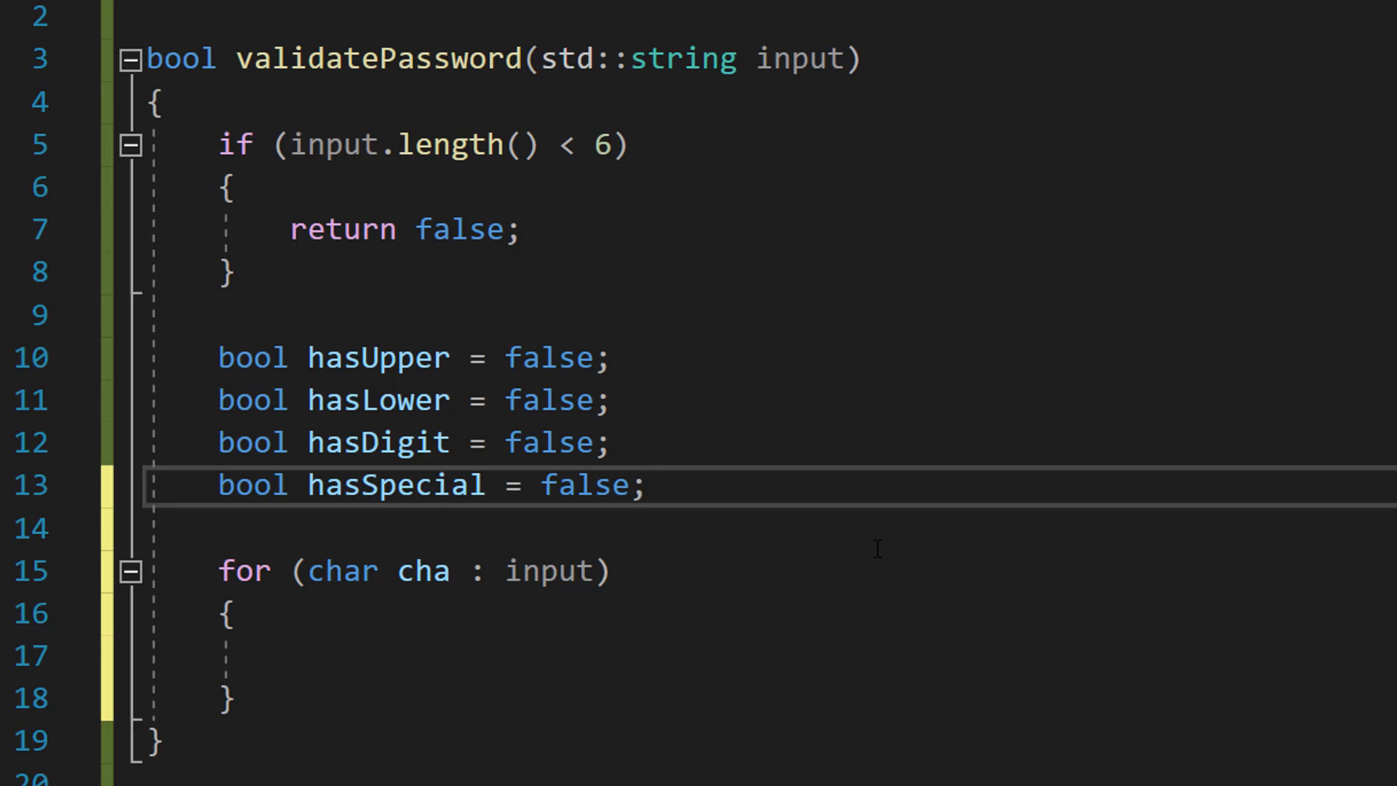
{"action": "mouse_move", "coordinate": [539, 644]}
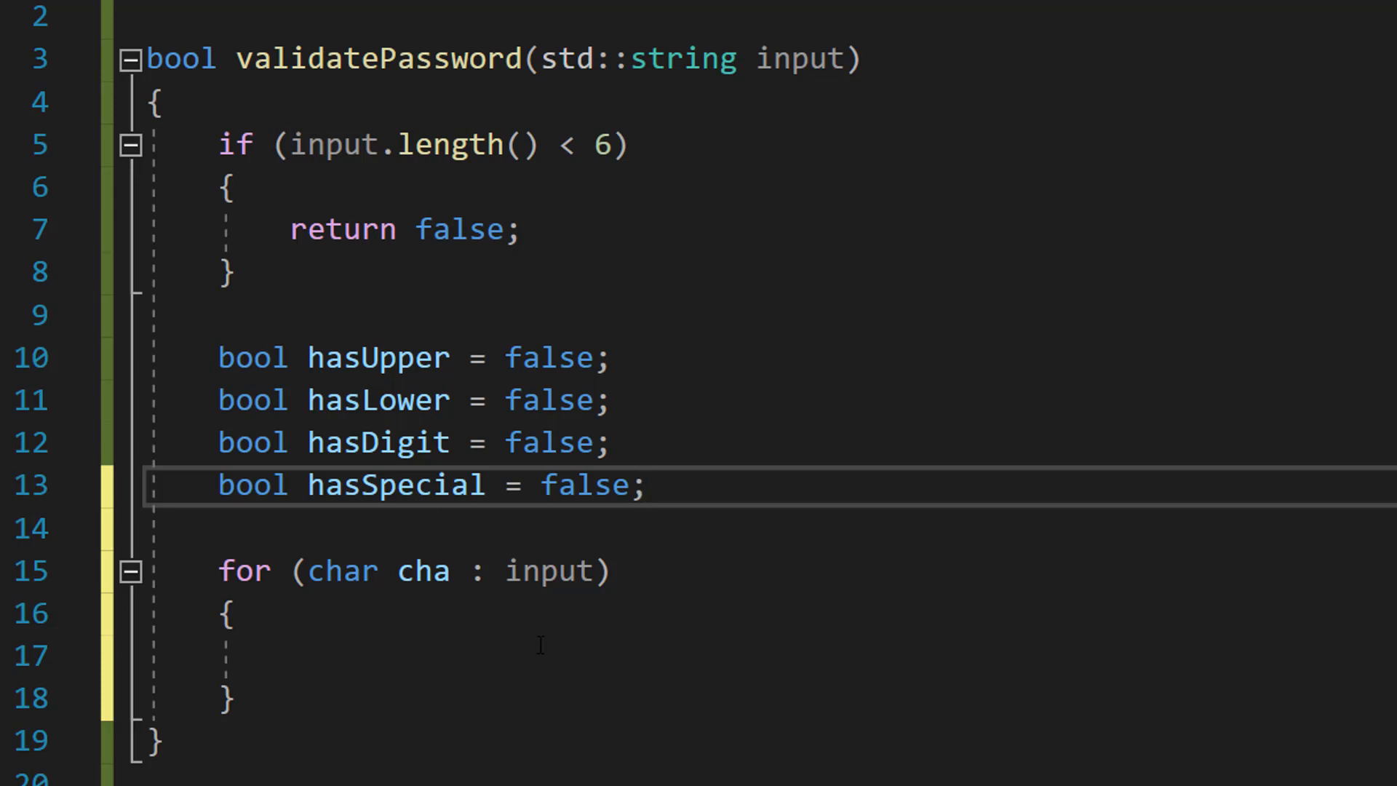
{"action": "scroll", "scroll_direction": "down", "scroll_amount": 3}
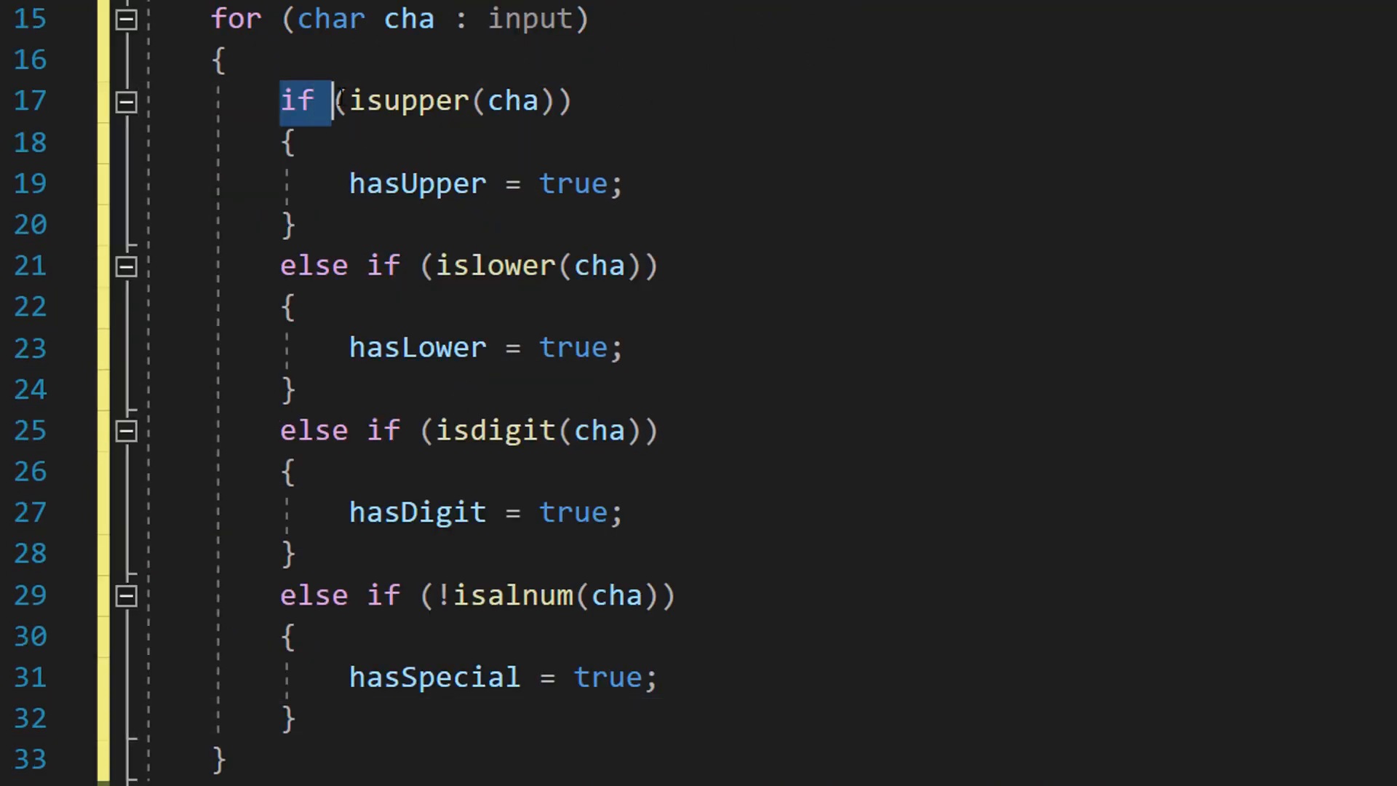
{"action": "left_click", "coordinate": [553, 184]}
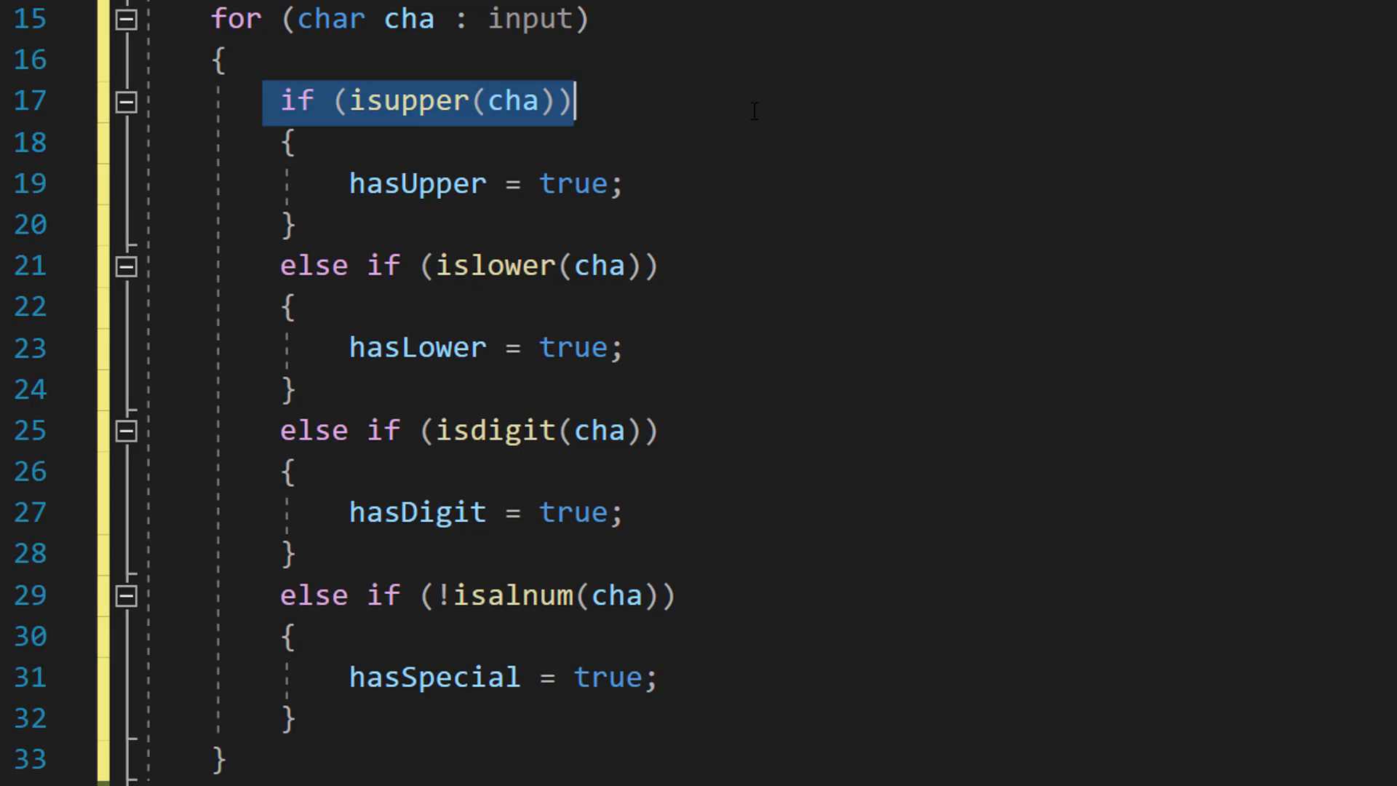
{"action": "mouse_move", "coordinate": [648, 189]}
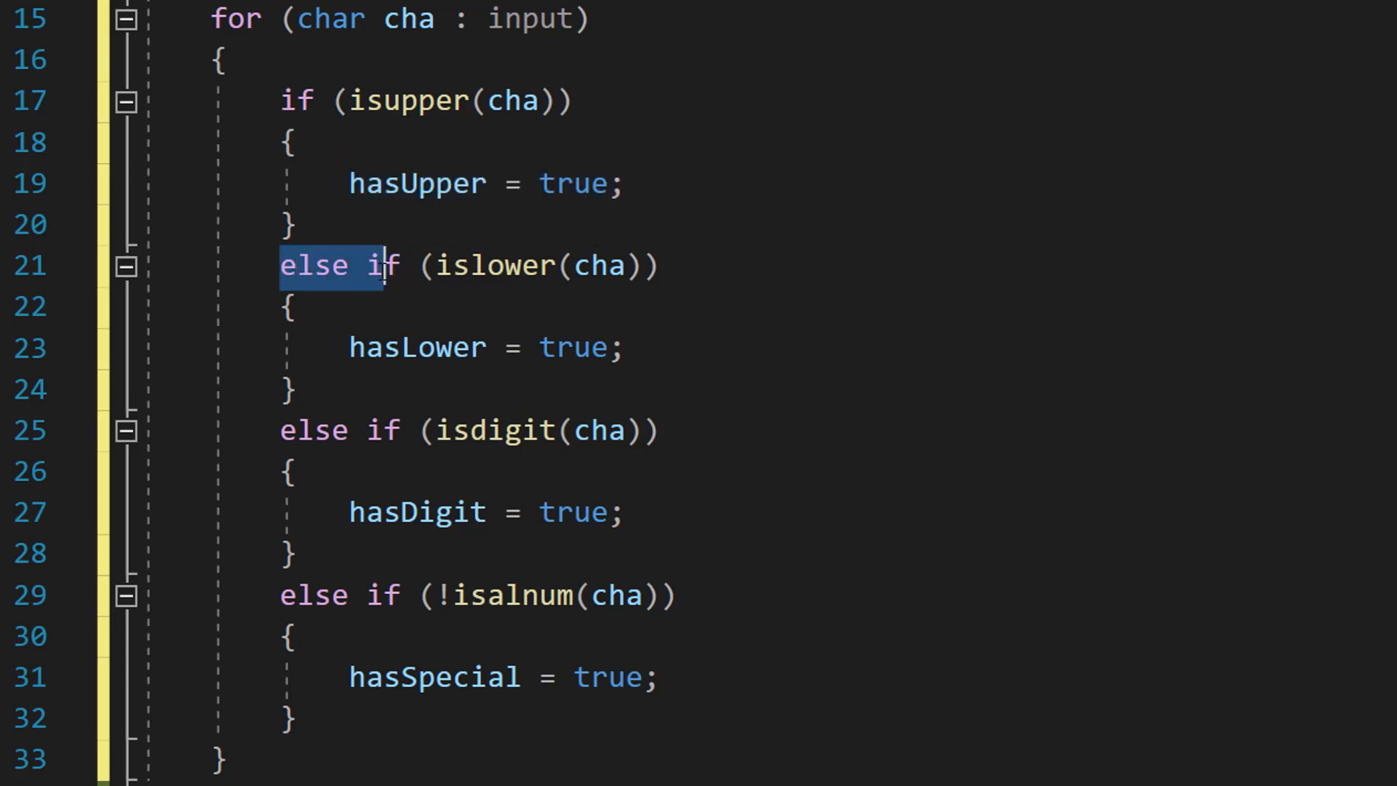
{"action": "double_click", "coordinate": [495, 264]}
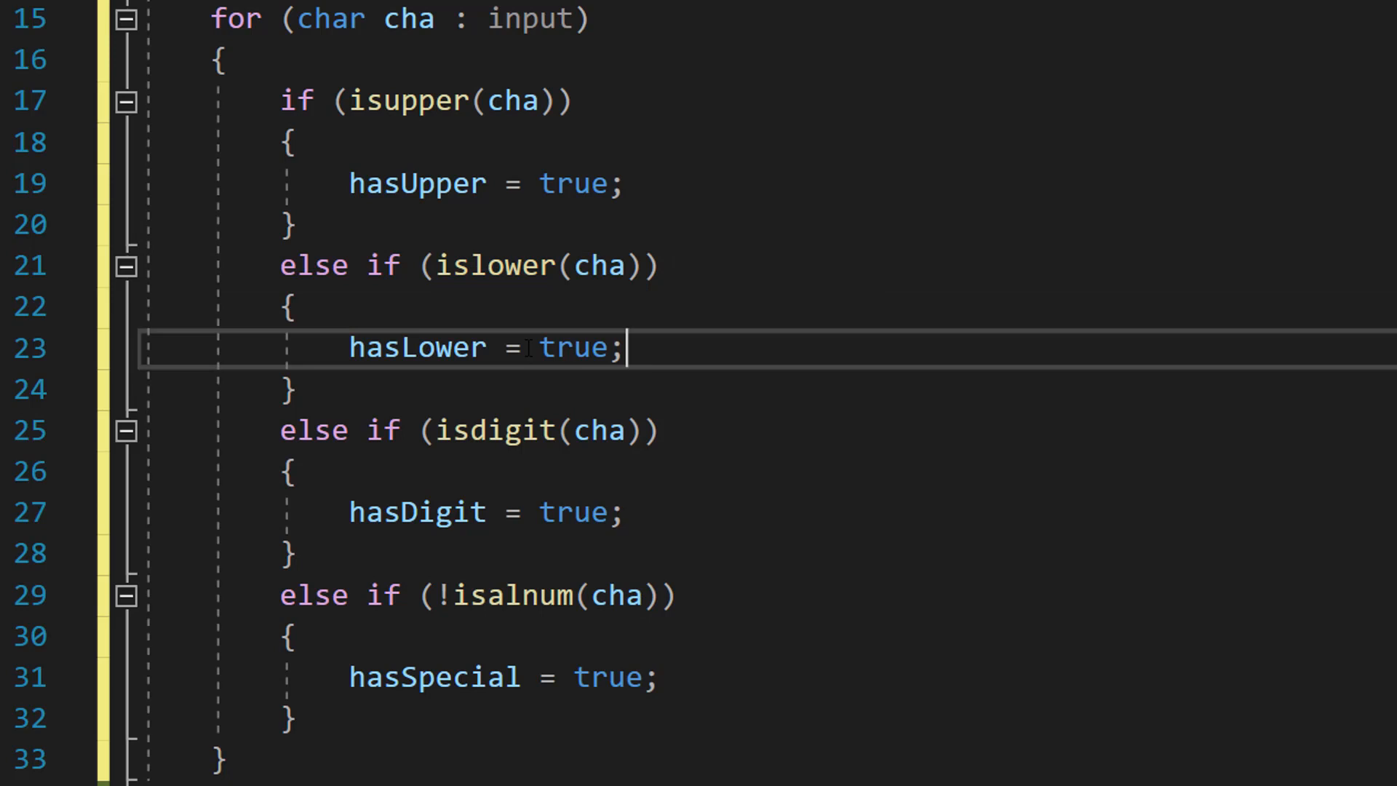
{"action": "double_click", "coordinate": [415, 346]}
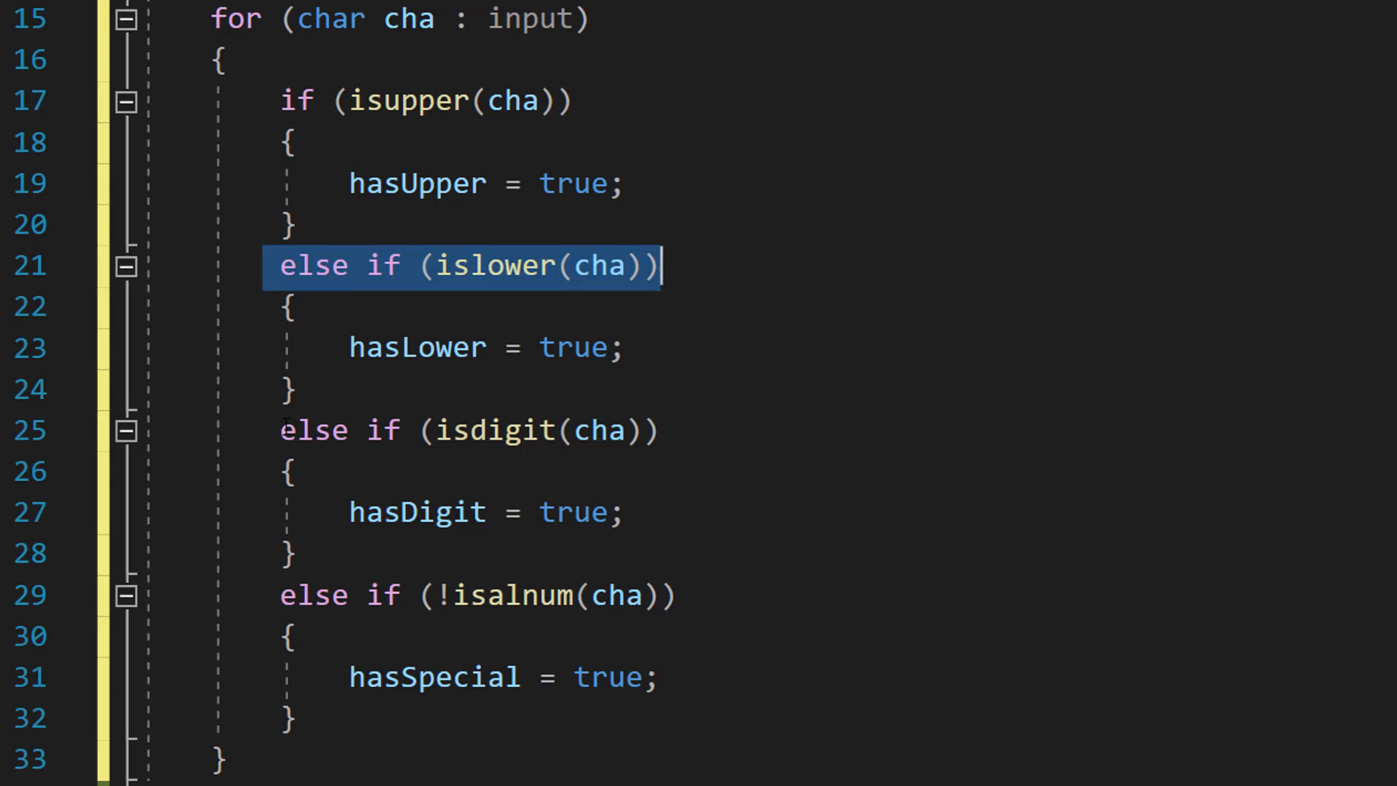
{"action": "left_click", "coordinate": [294, 470]}
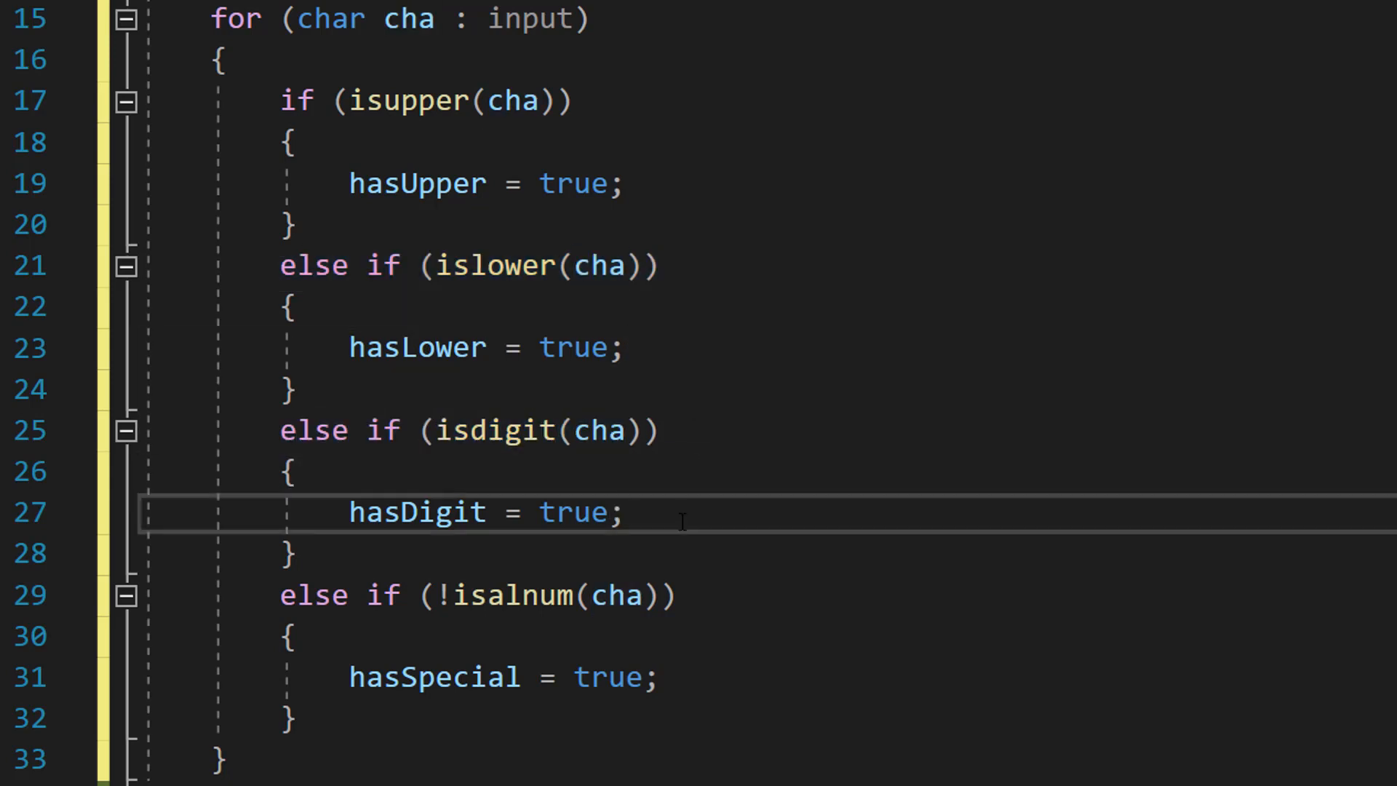
{"action": "mouse_move", "coordinate": [747, 511]}
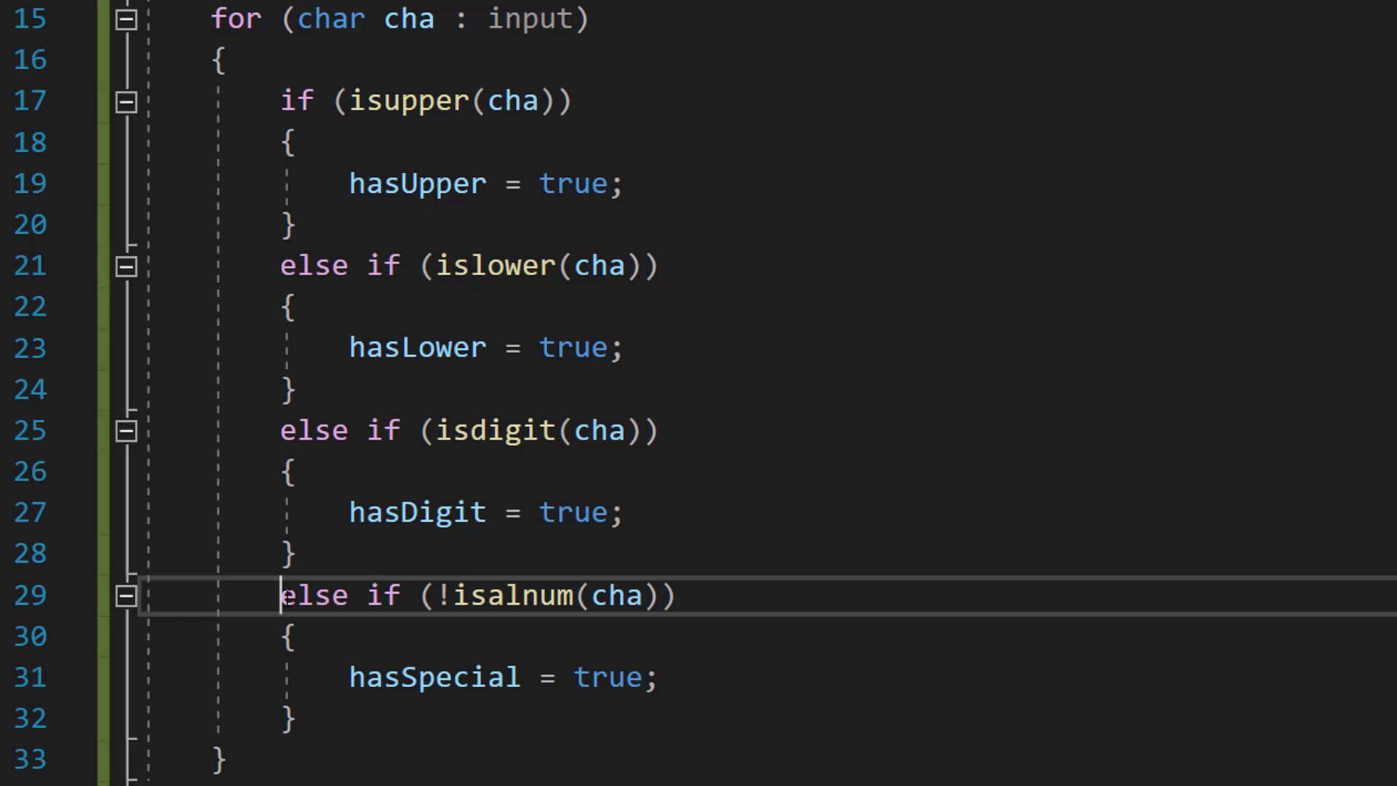
{"action": "double_click", "coordinate": [503, 595]}
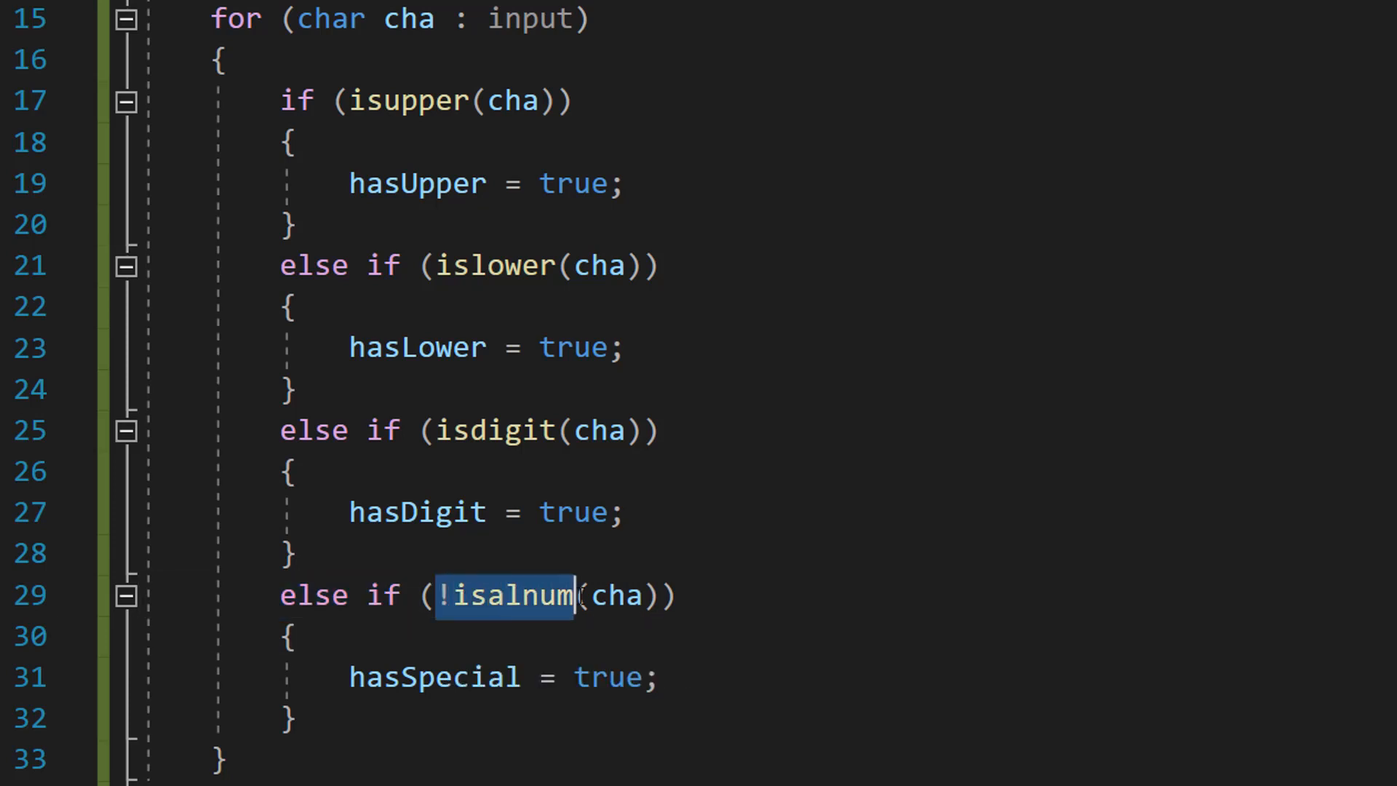
{"action": "mouse_move", "coordinate": [871, 539]}
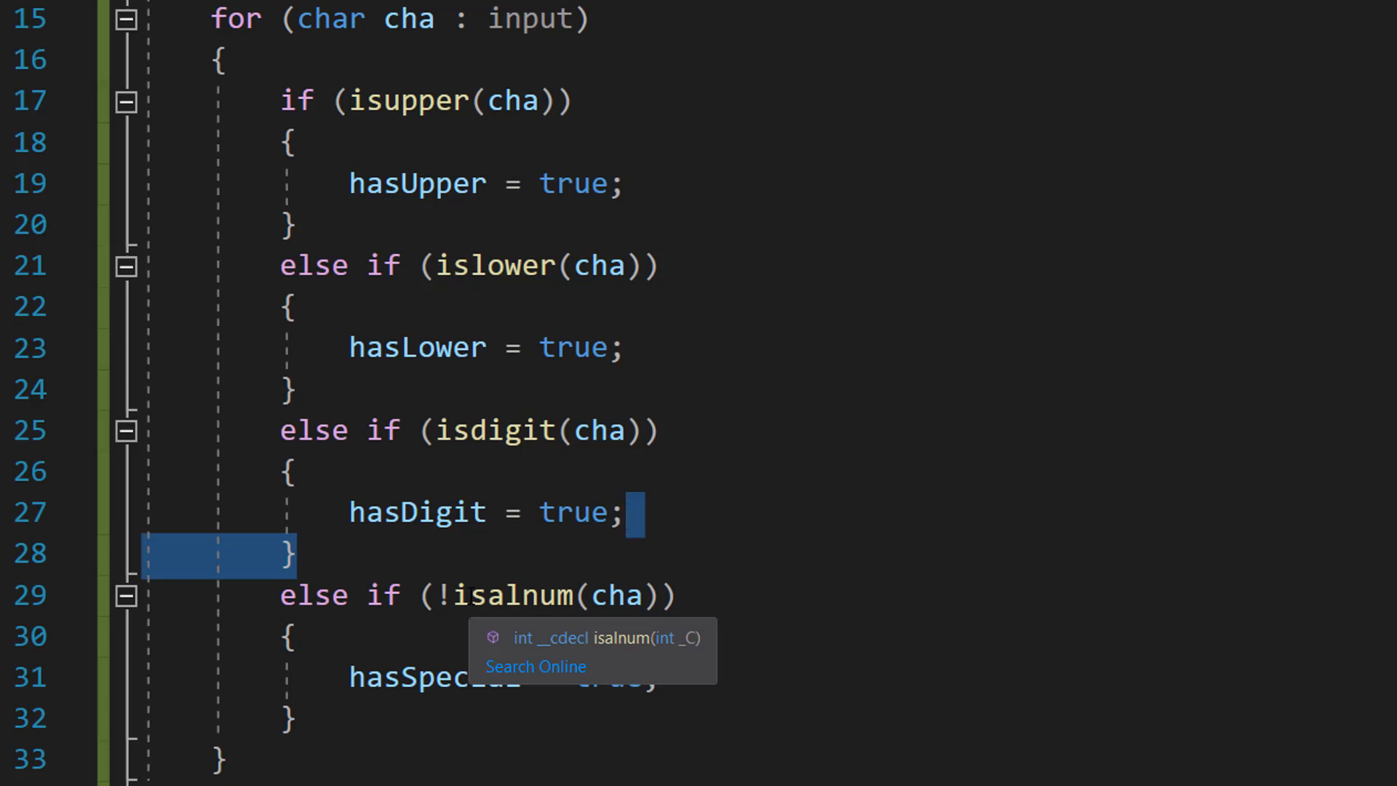
{"action": "left_click", "coordinate": [503, 677]}
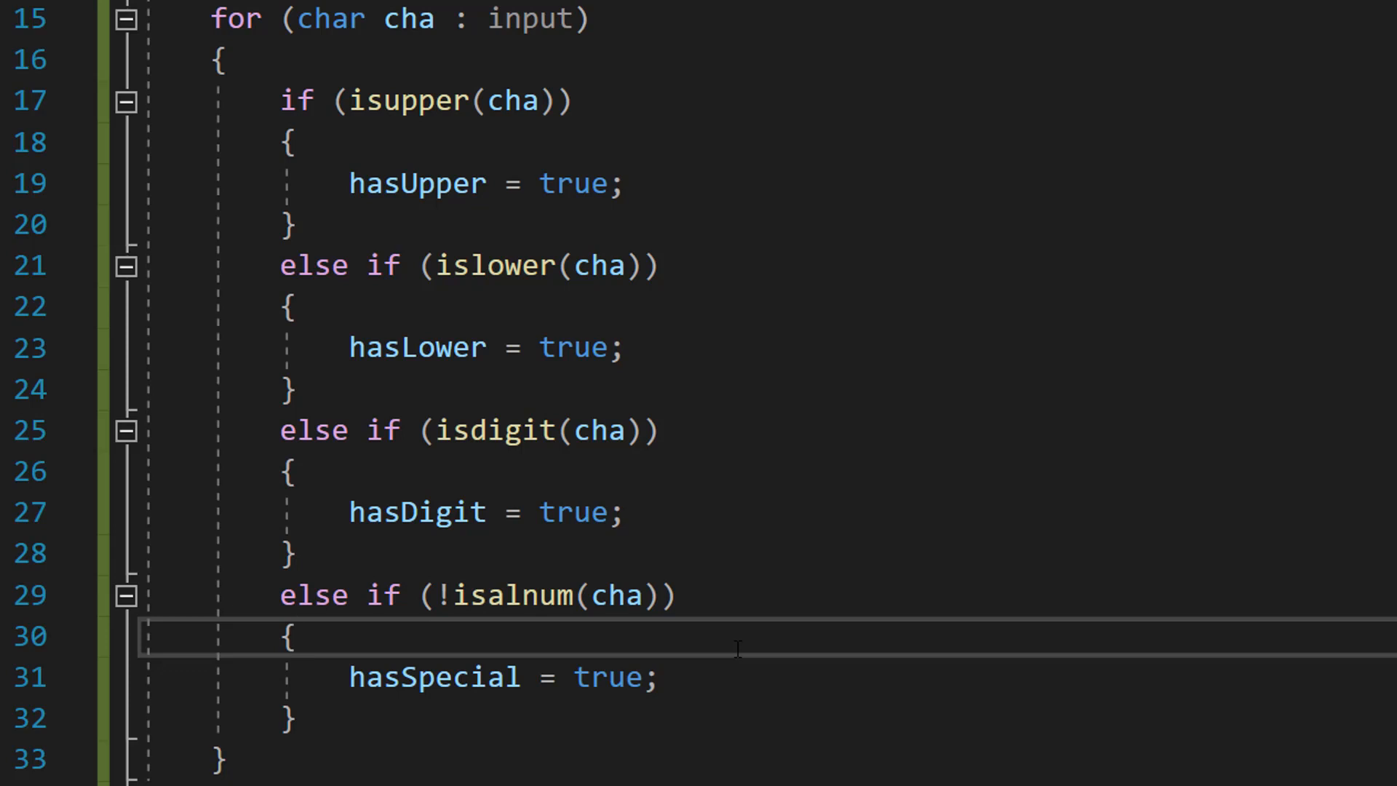
{"action": "left_click", "coordinate": [297, 636]}
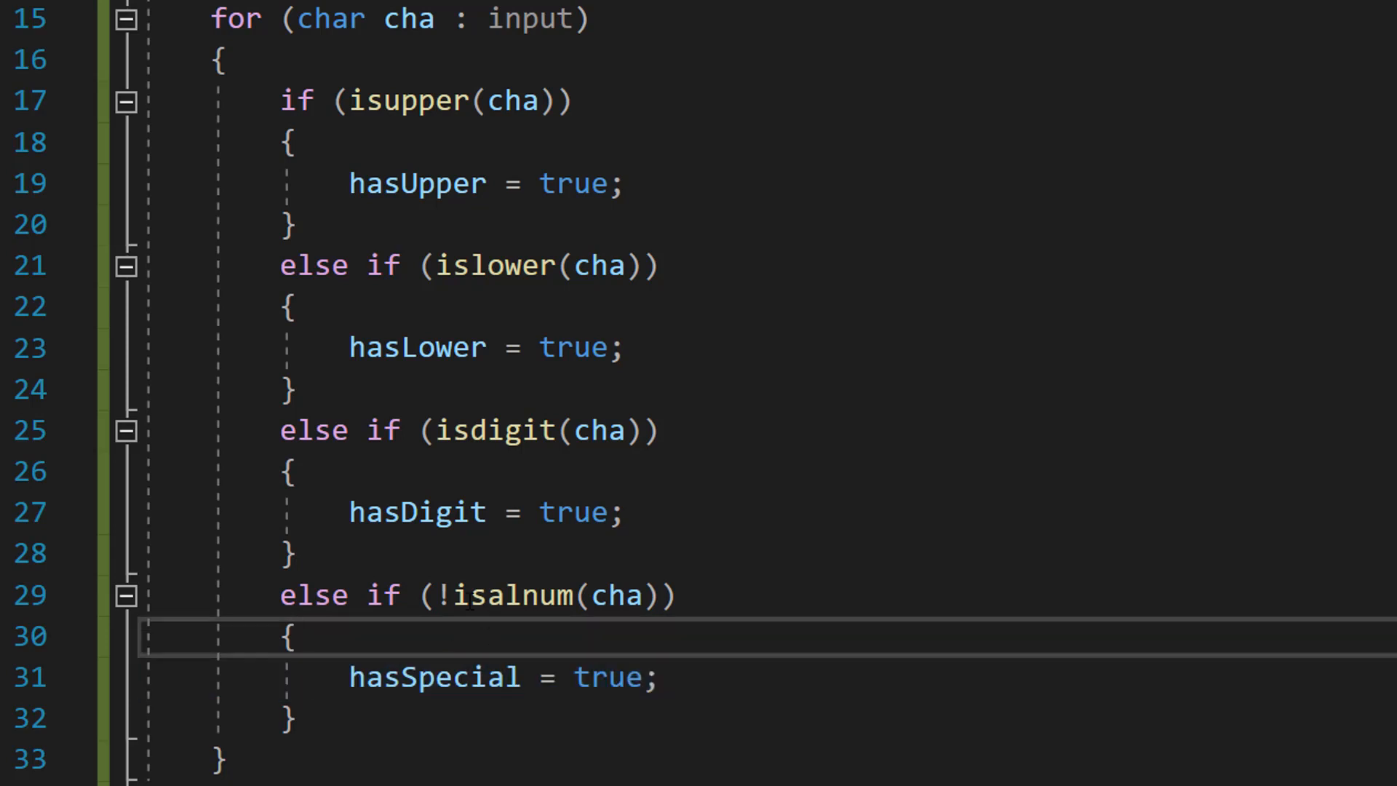
{"action": "double_click", "coordinate": [434, 677]}
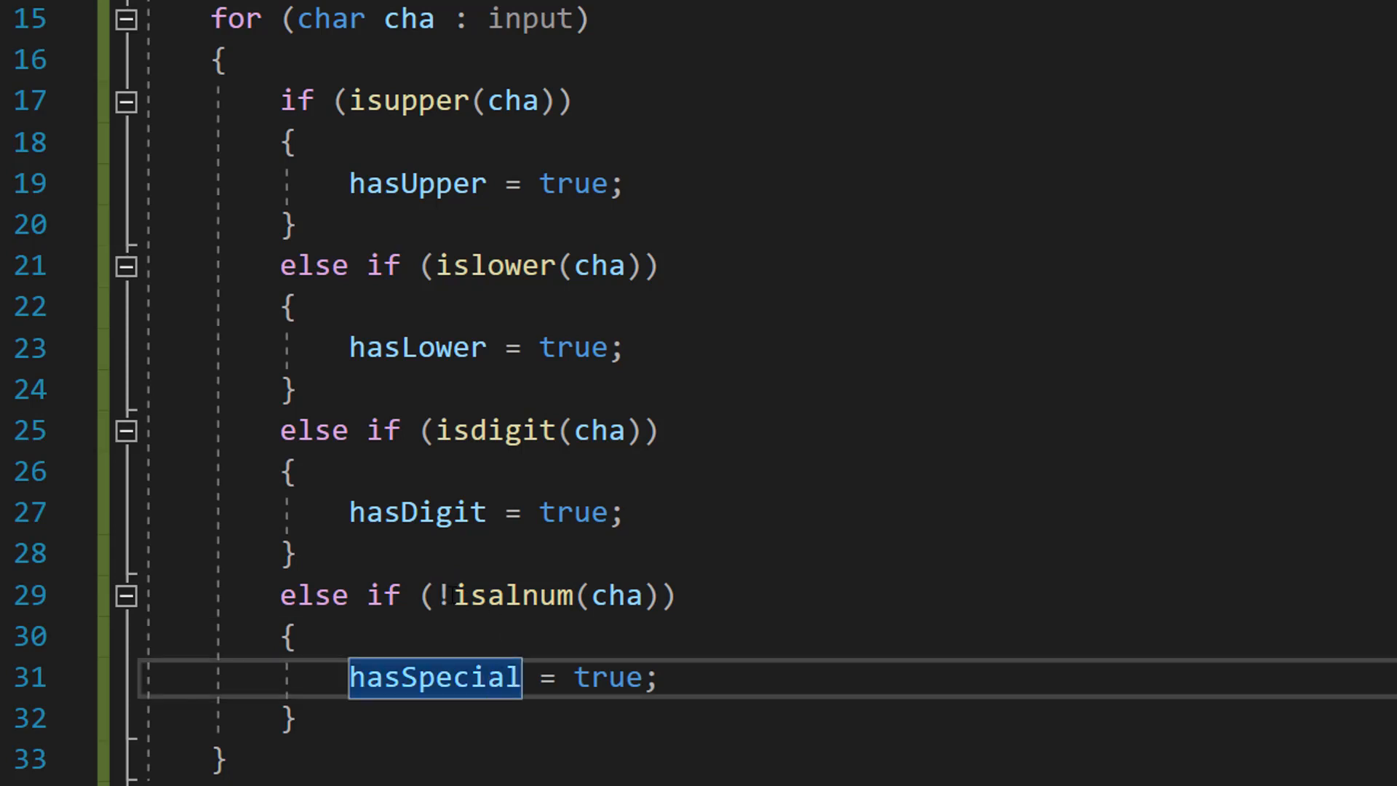
{"action": "double_click", "coordinate": [513, 595]}
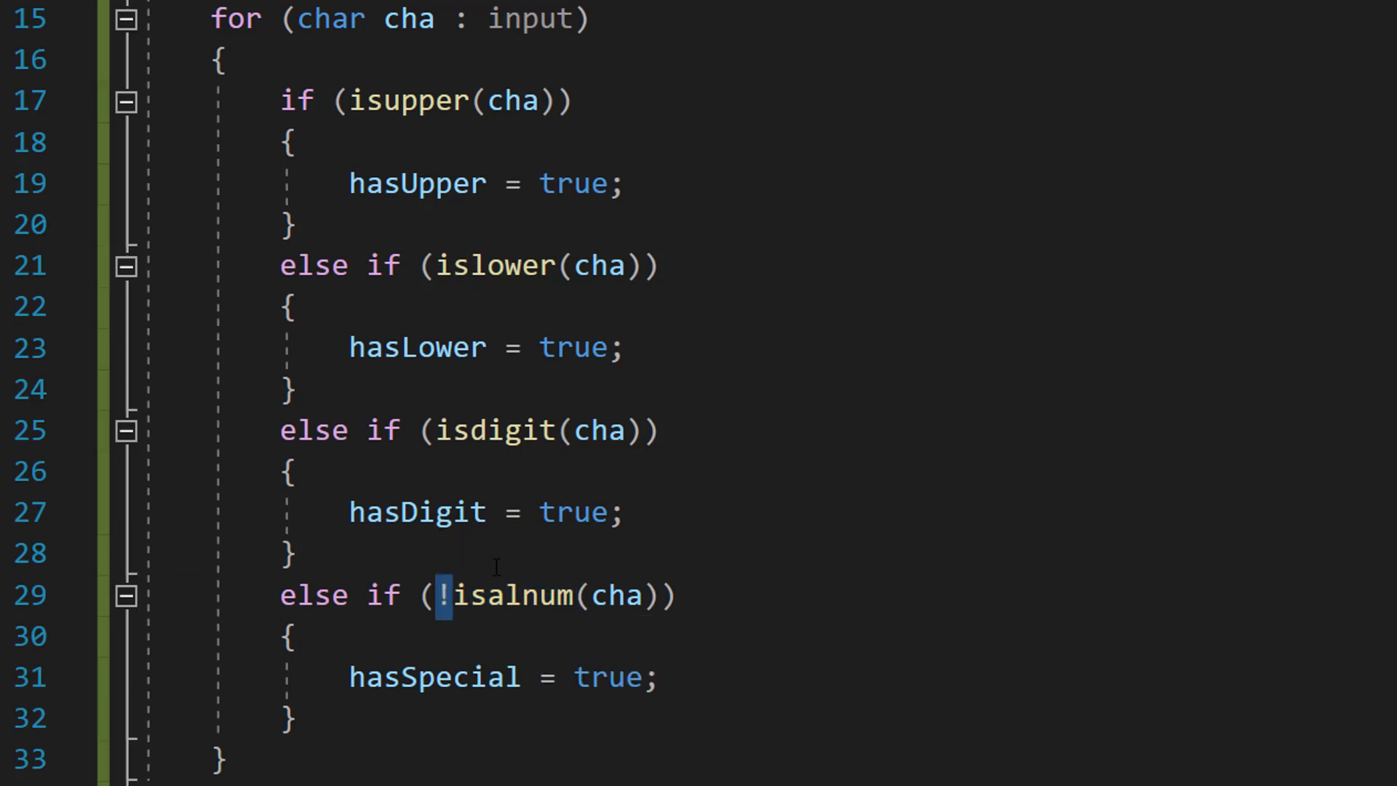
{"action": "scroll", "scroll_direction": "down", "scroll_amount": 3}
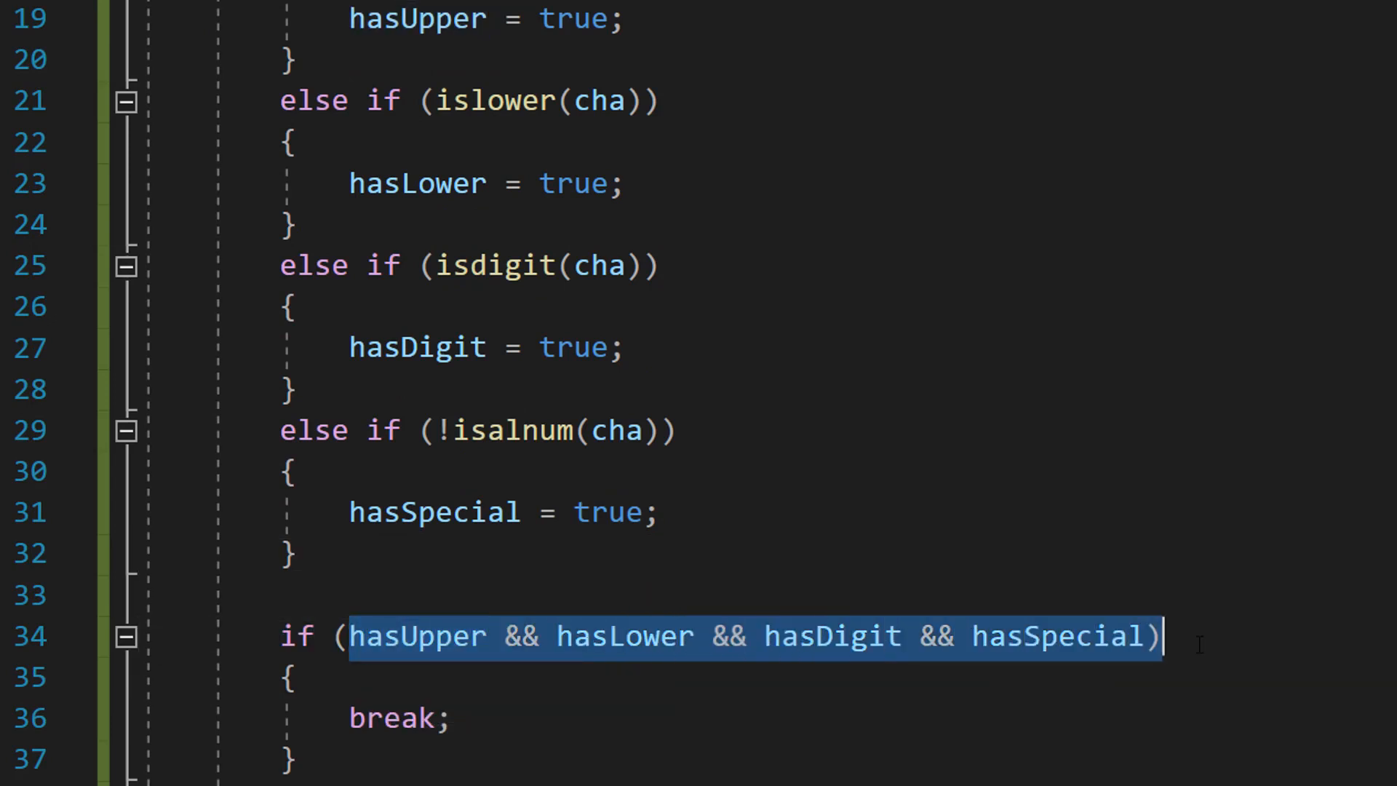
{"action": "left_click", "coordinate": [285, 595]}
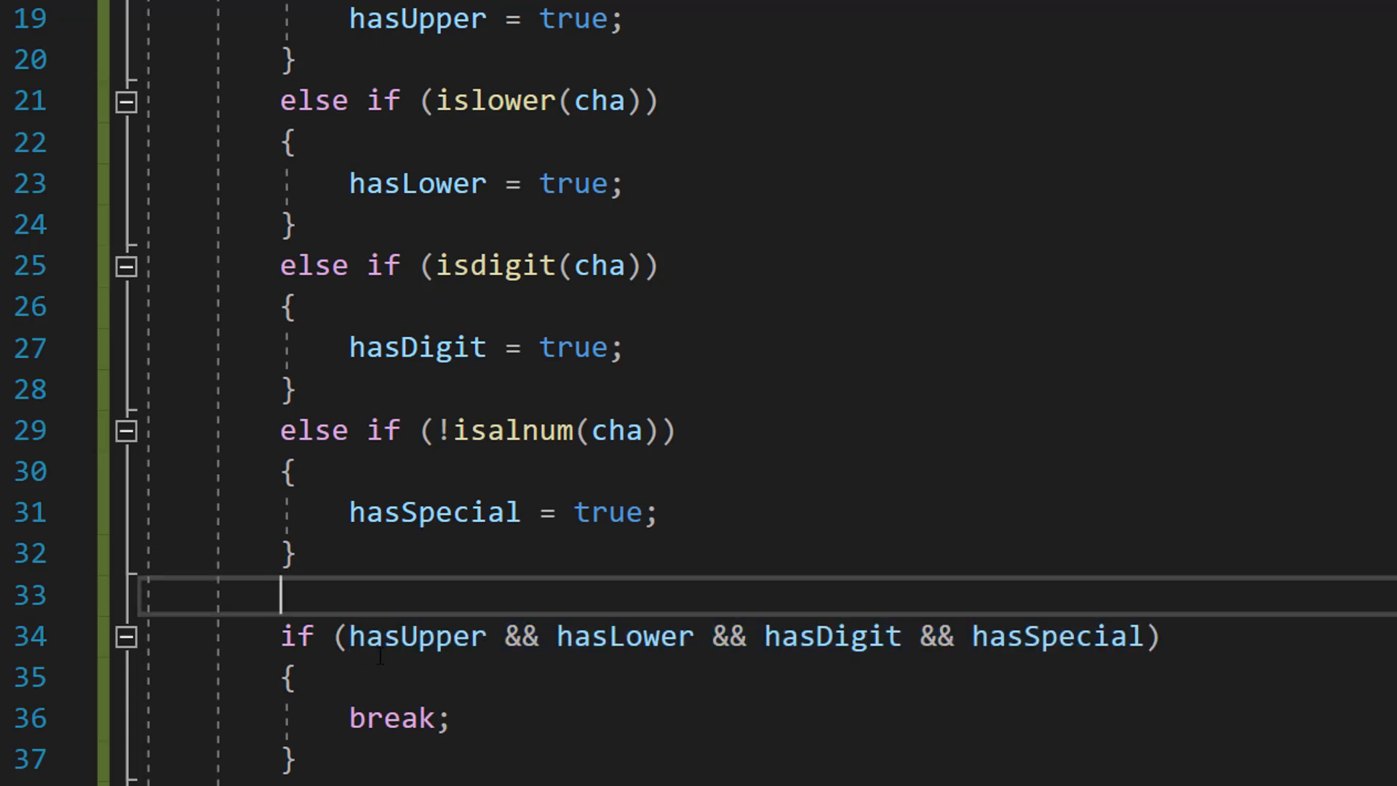
{"action": "mouse_move", "coordinate": [525, 559]}
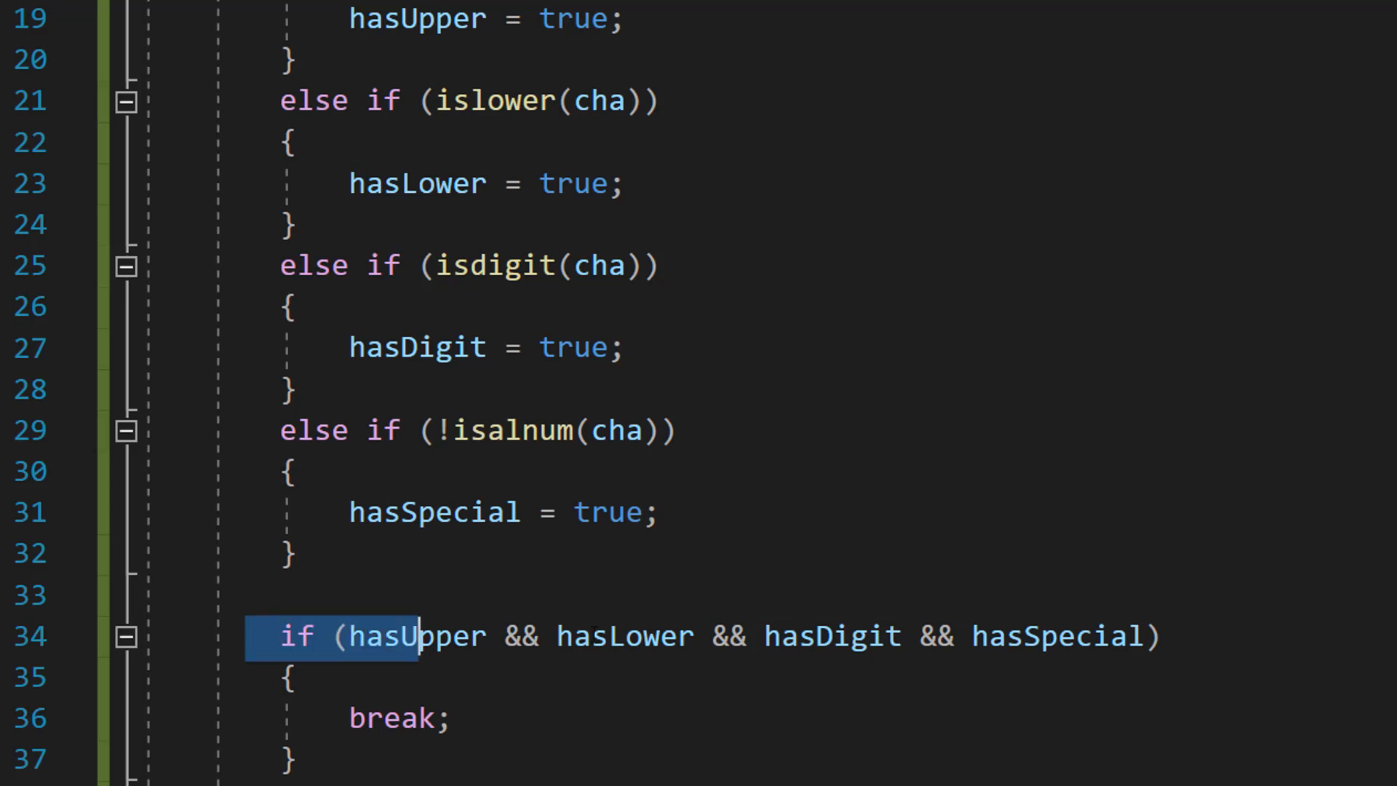
{"action": "left_click", "coordinate": [297, 551]}
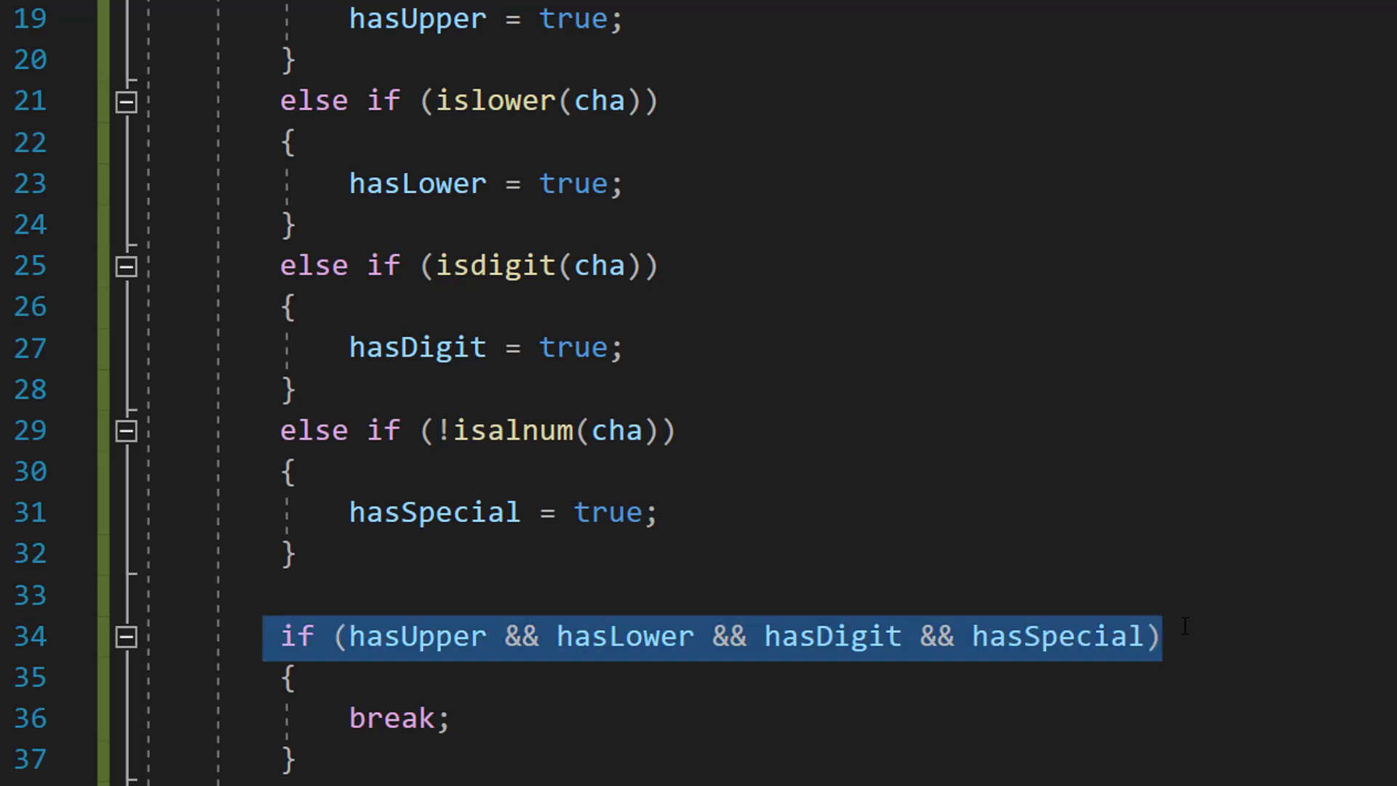
{"action": "left_click", "coordinate": [1150, 636]}
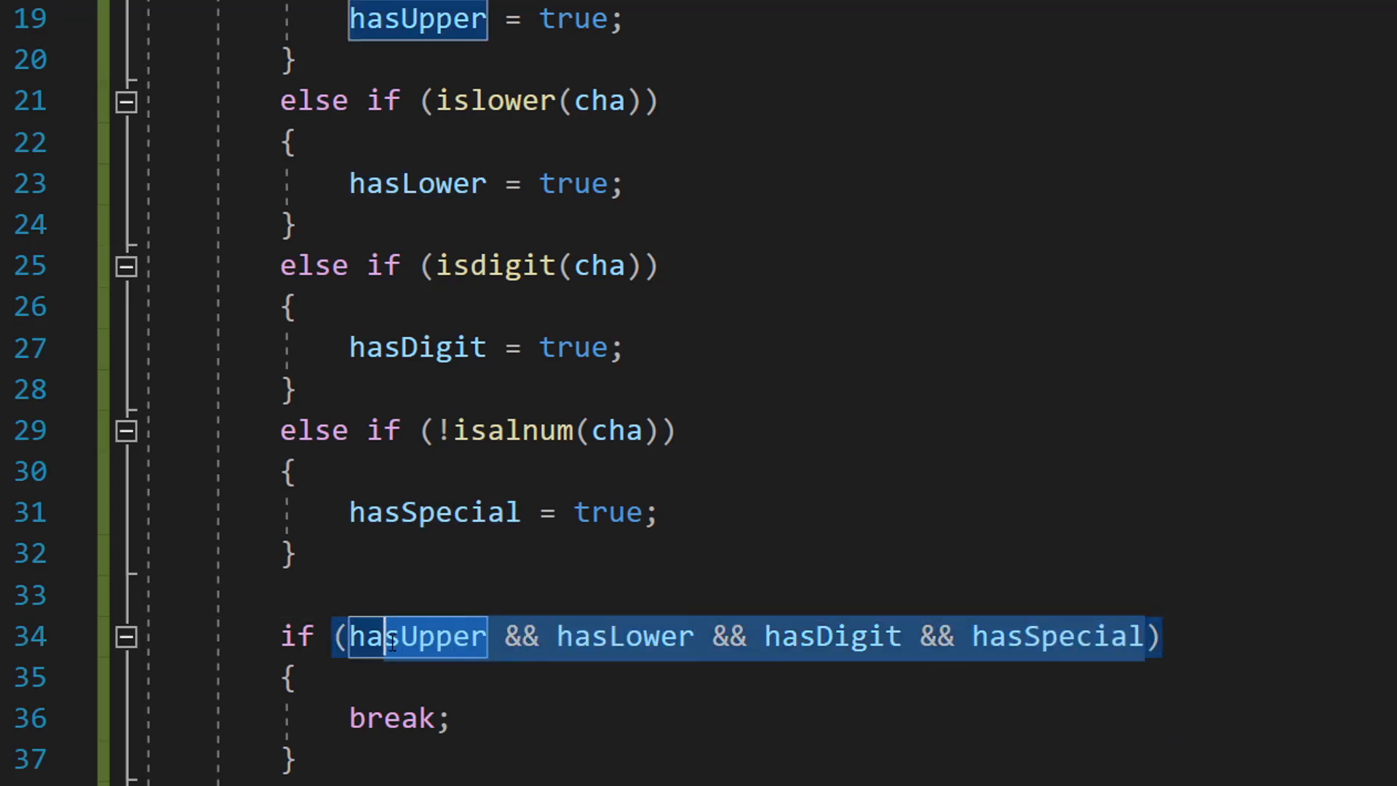
{"action": "left_click", "coordinate": [499, 596]}
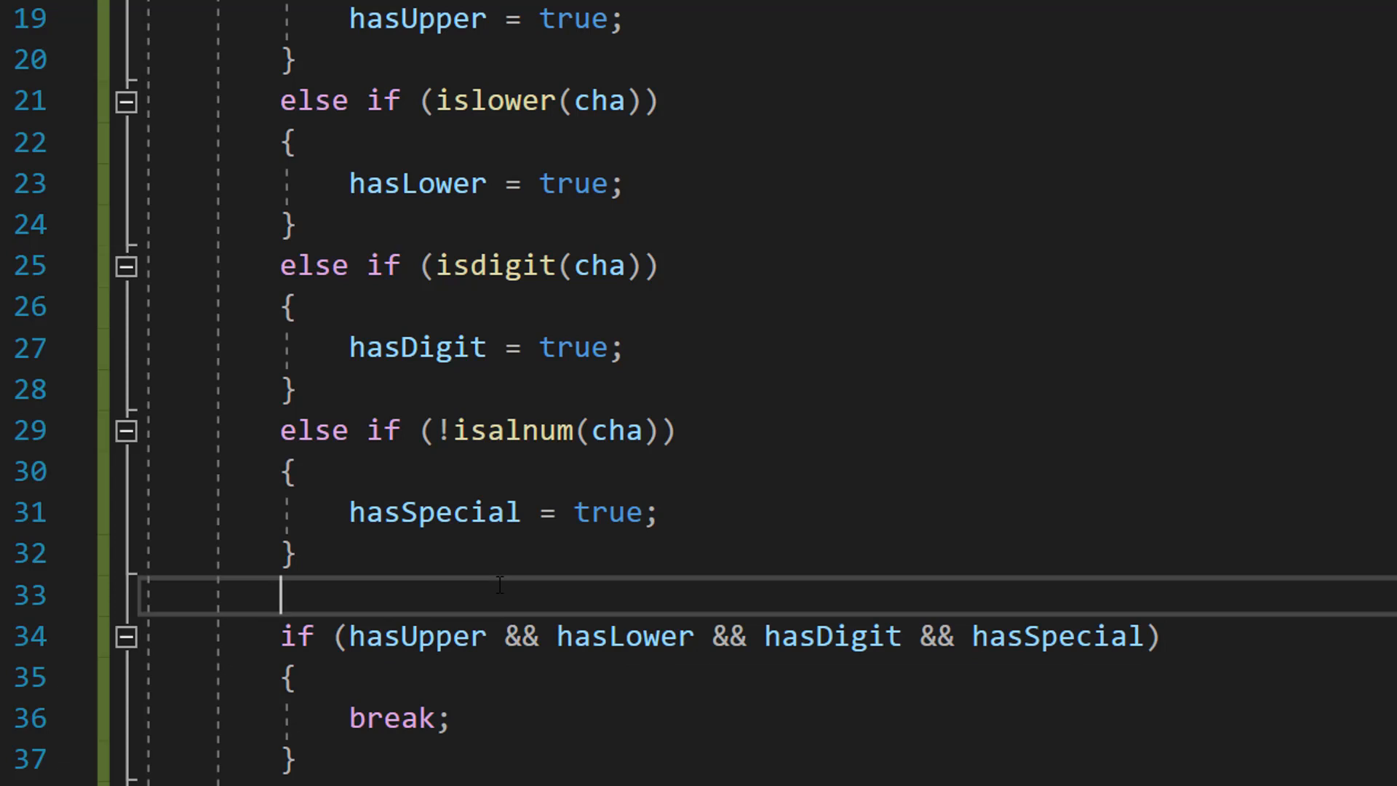
{"action": "double_click", "coordinate": [399, 718]}
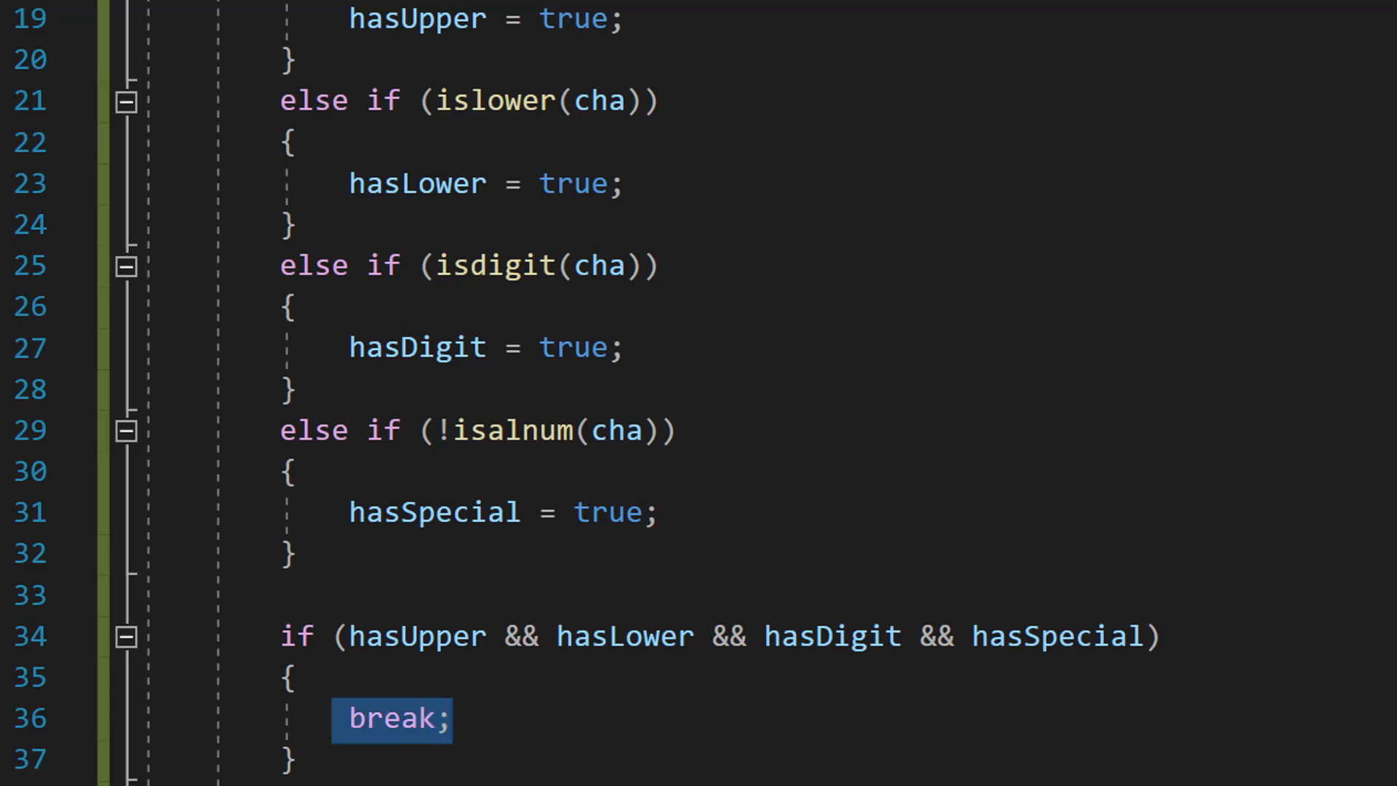
{"action": "scroll", "scroll_direction": "down", "scroll_amount": 3}
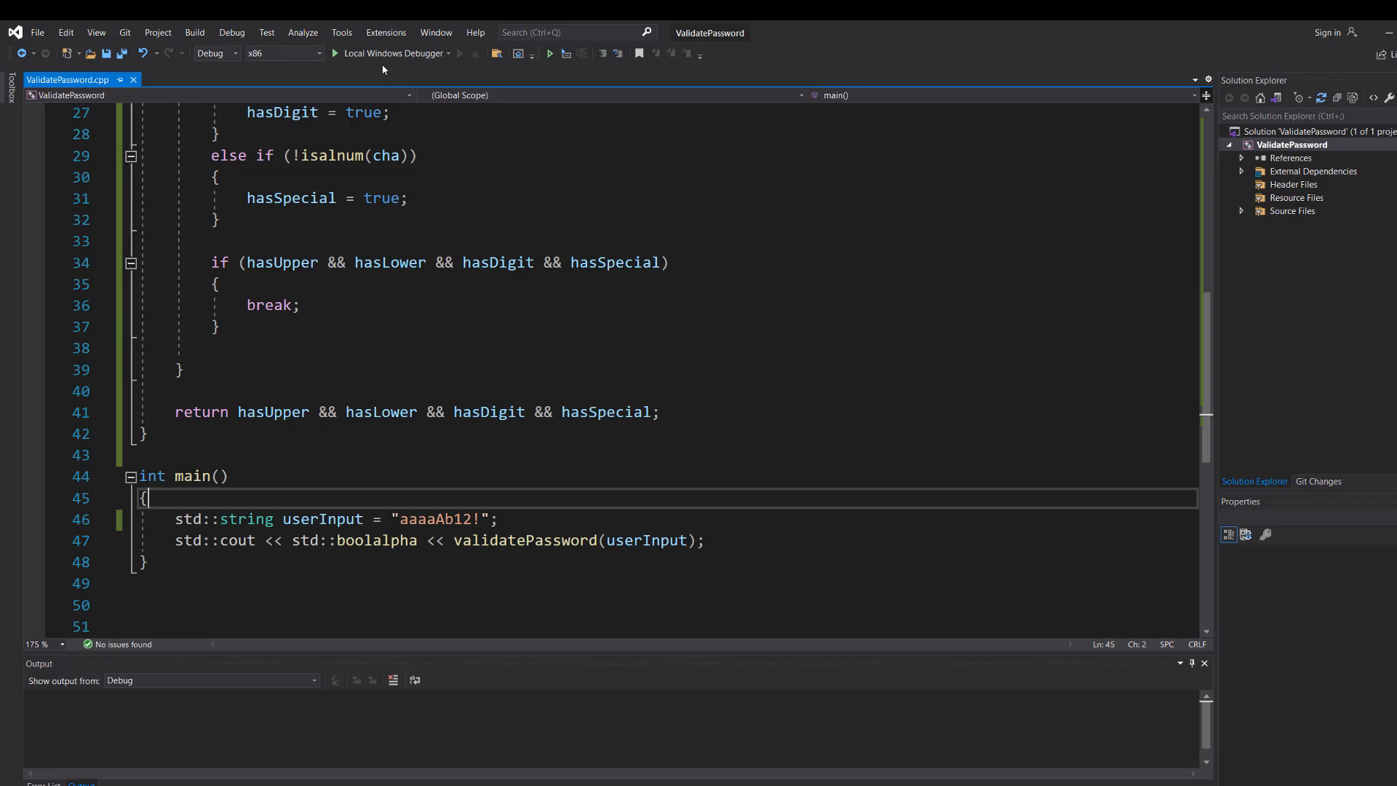
{"action": "left_click", "coordinate": [391, 54]}
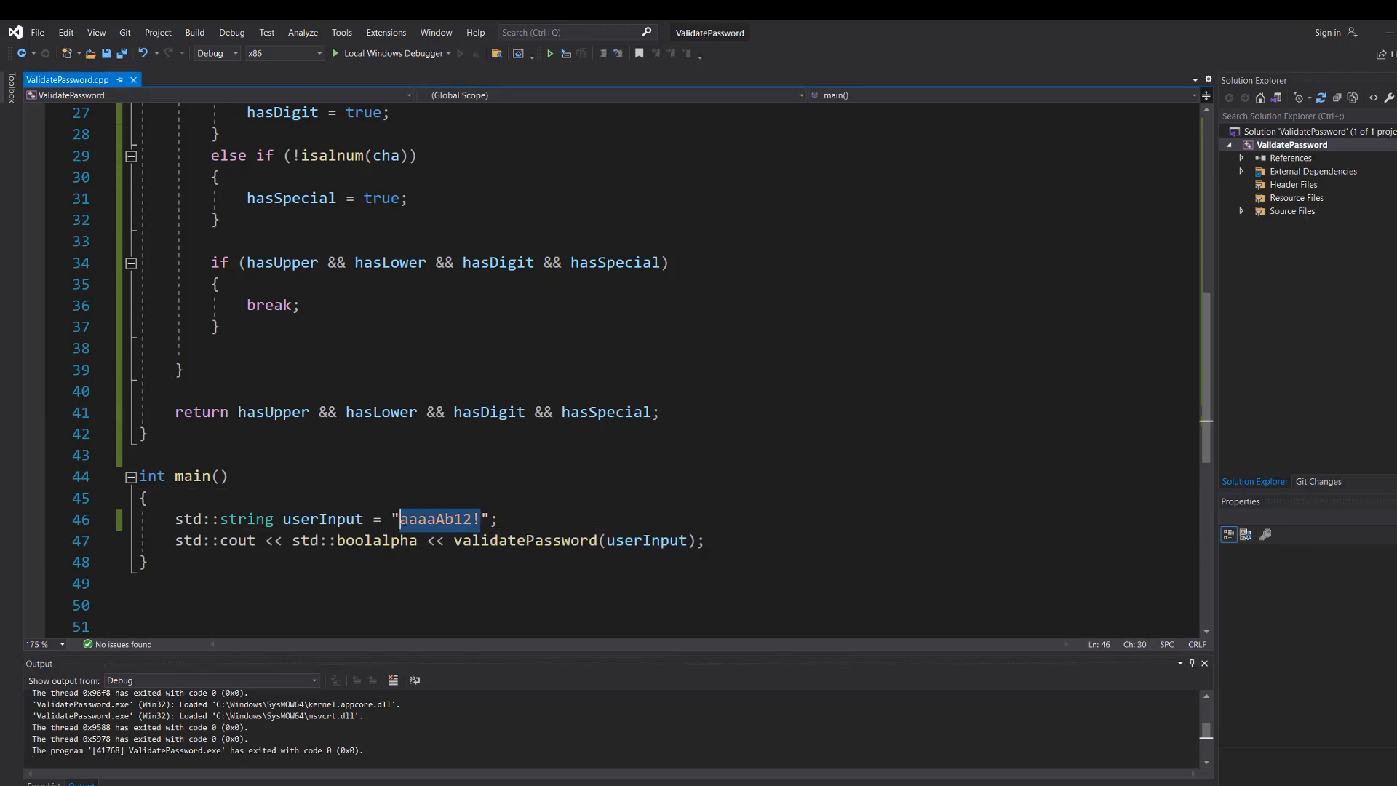
{"action": "left_click", "coordinate": [550, 54]}
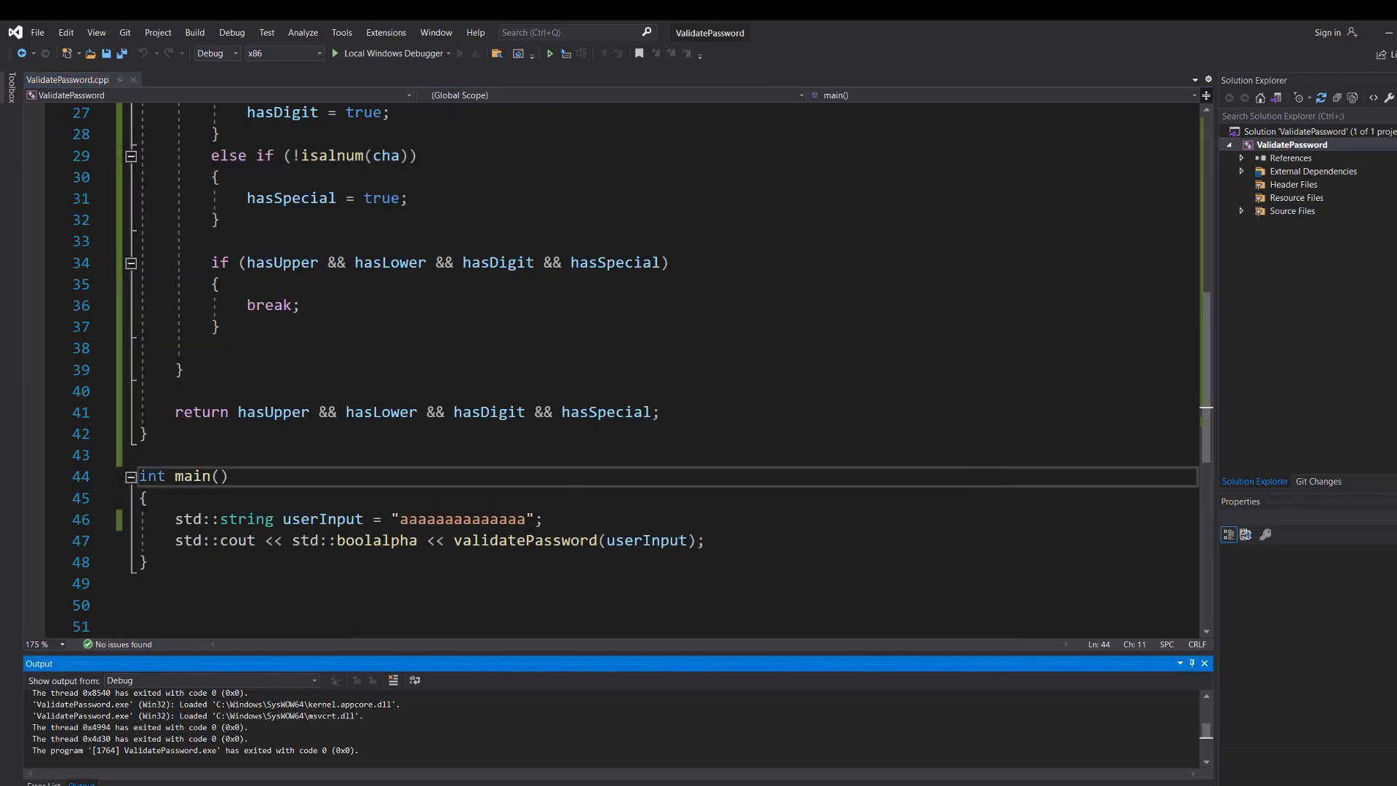
{"action": "type", "text": "A"}
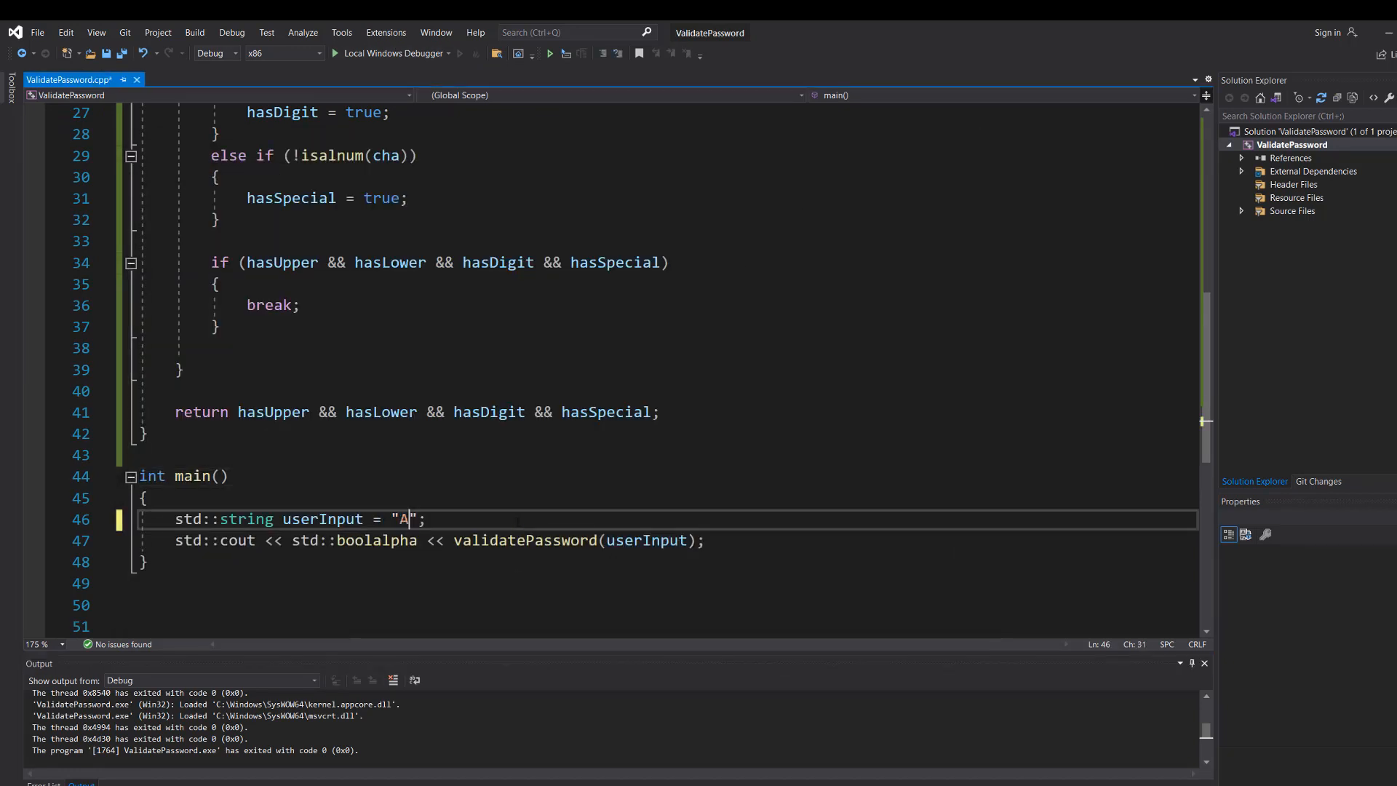
{"action": "type", "text": "t"}
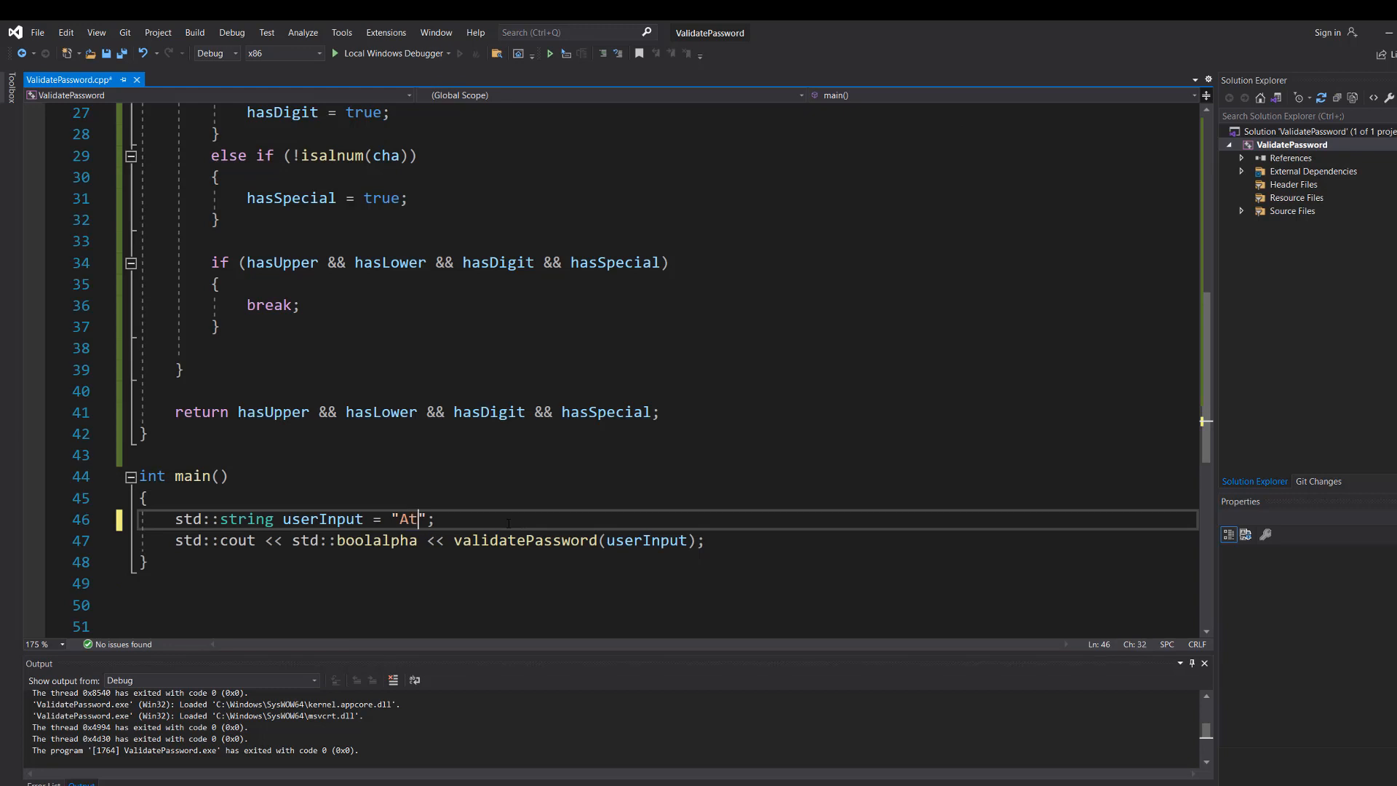
{"action": "type", "text": "1aaaaa"}
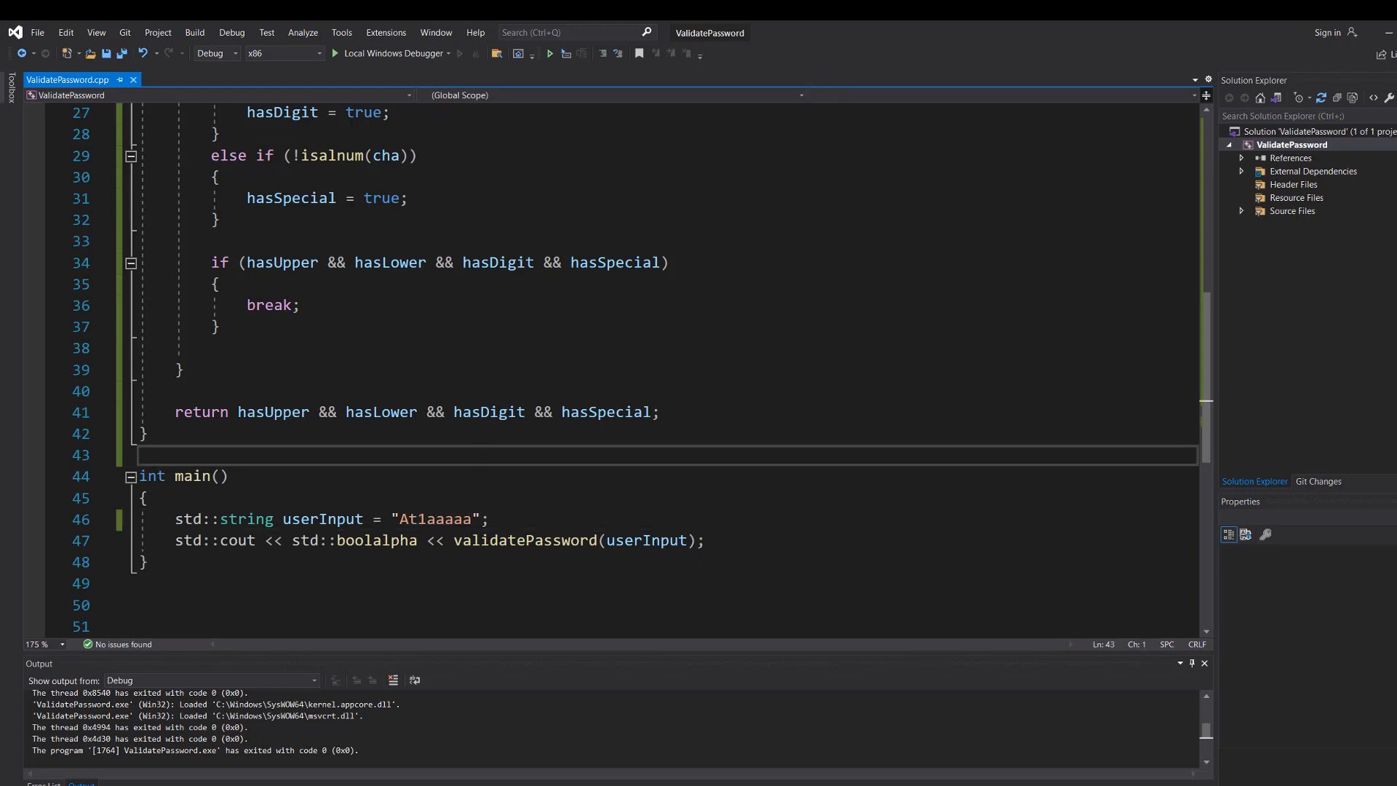
{"action": "left_click", "coordinate": [550, 53]}
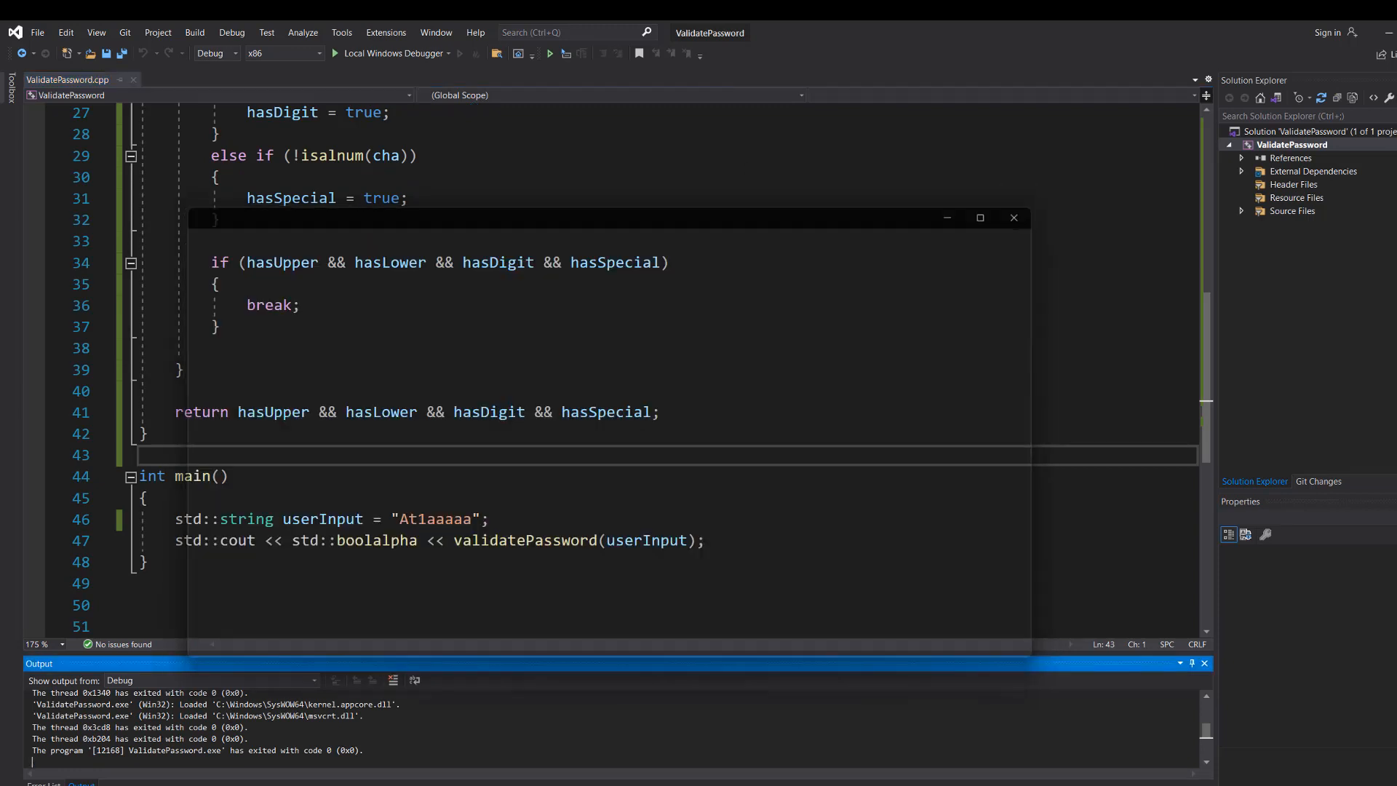
{"action": "left_click", "coordinate": [1013, 217]}
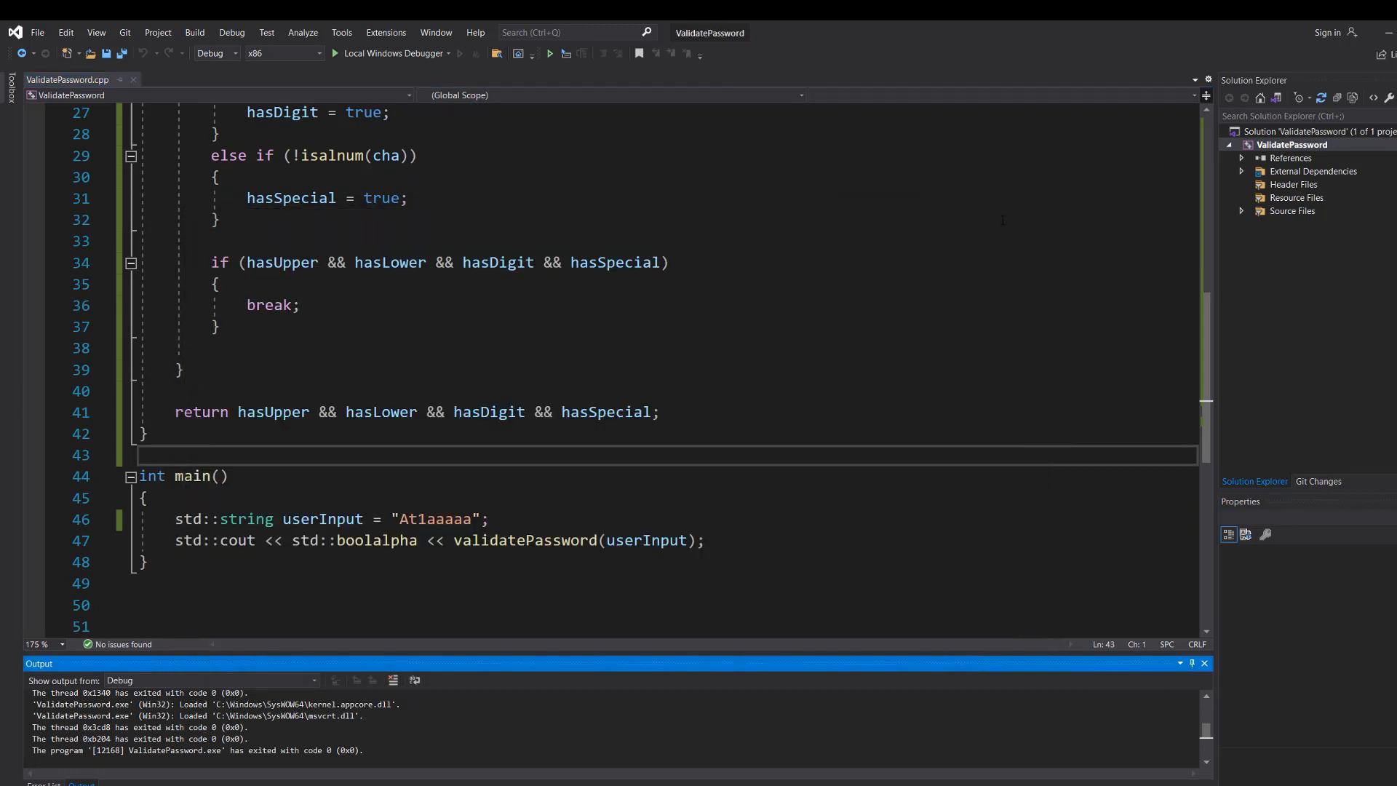
{"action": "left_click", "coordinate": [470, 518]}
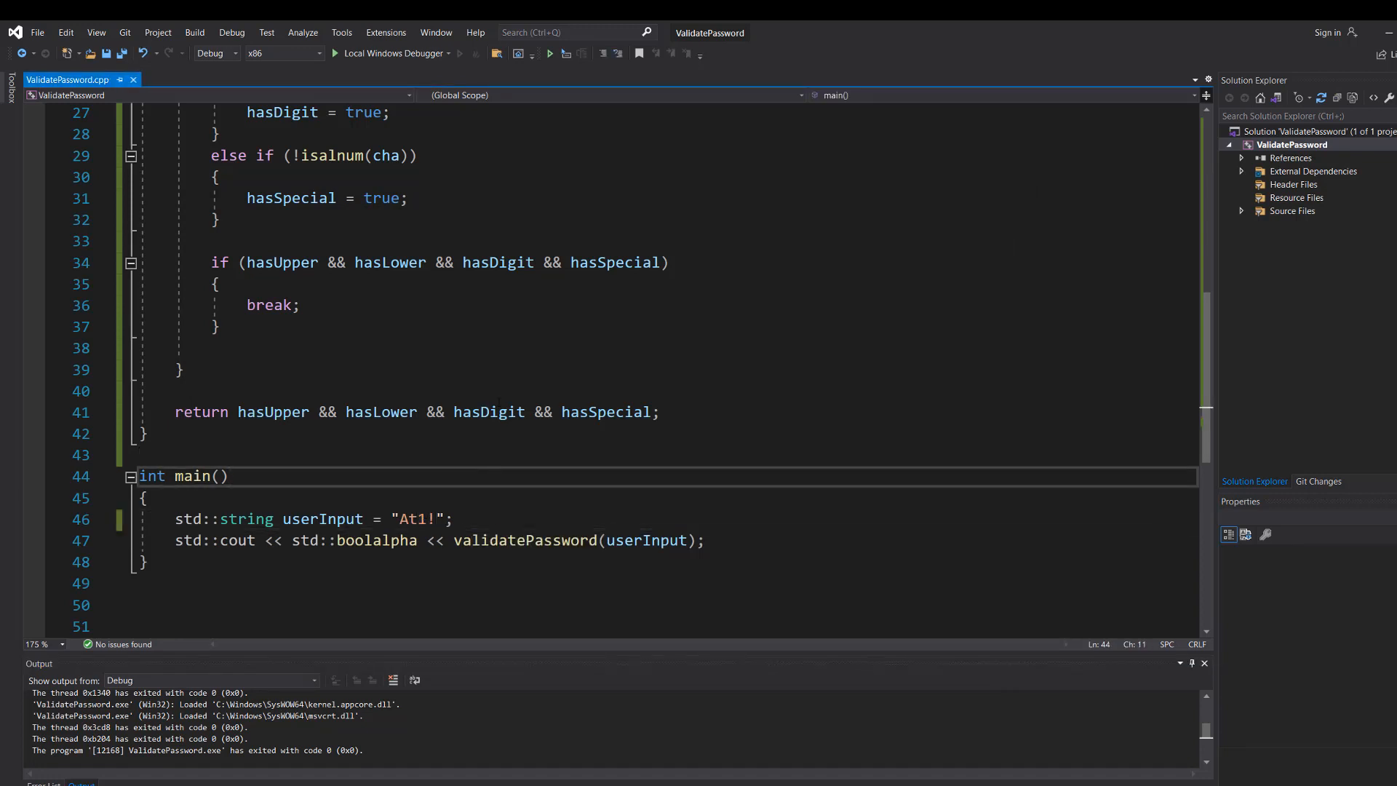
Run the program with At1!, then replace the test string with SomethingRandom
{"action": "left_click", "coordinate": [390, 54]}
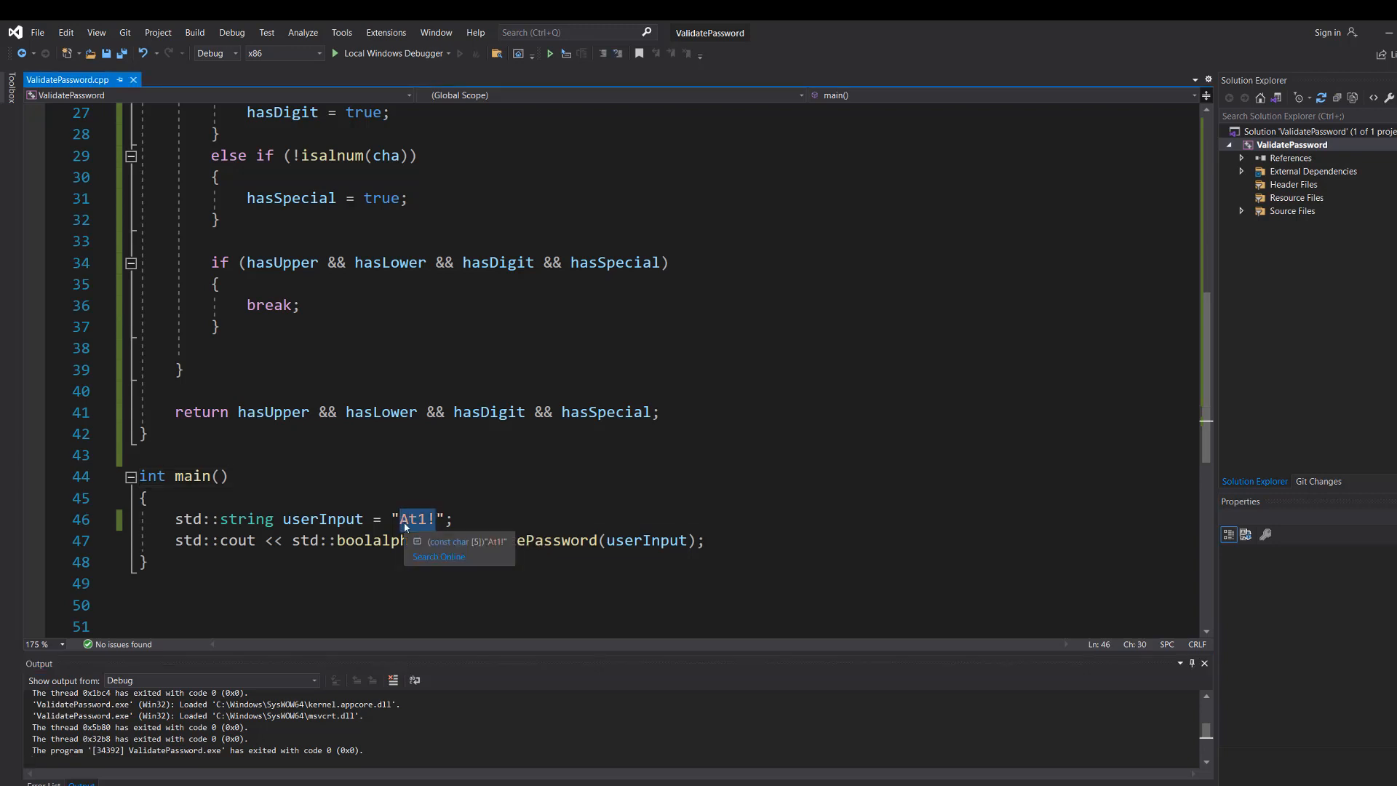
{"action": "type", "text": "SomethingRandom"}
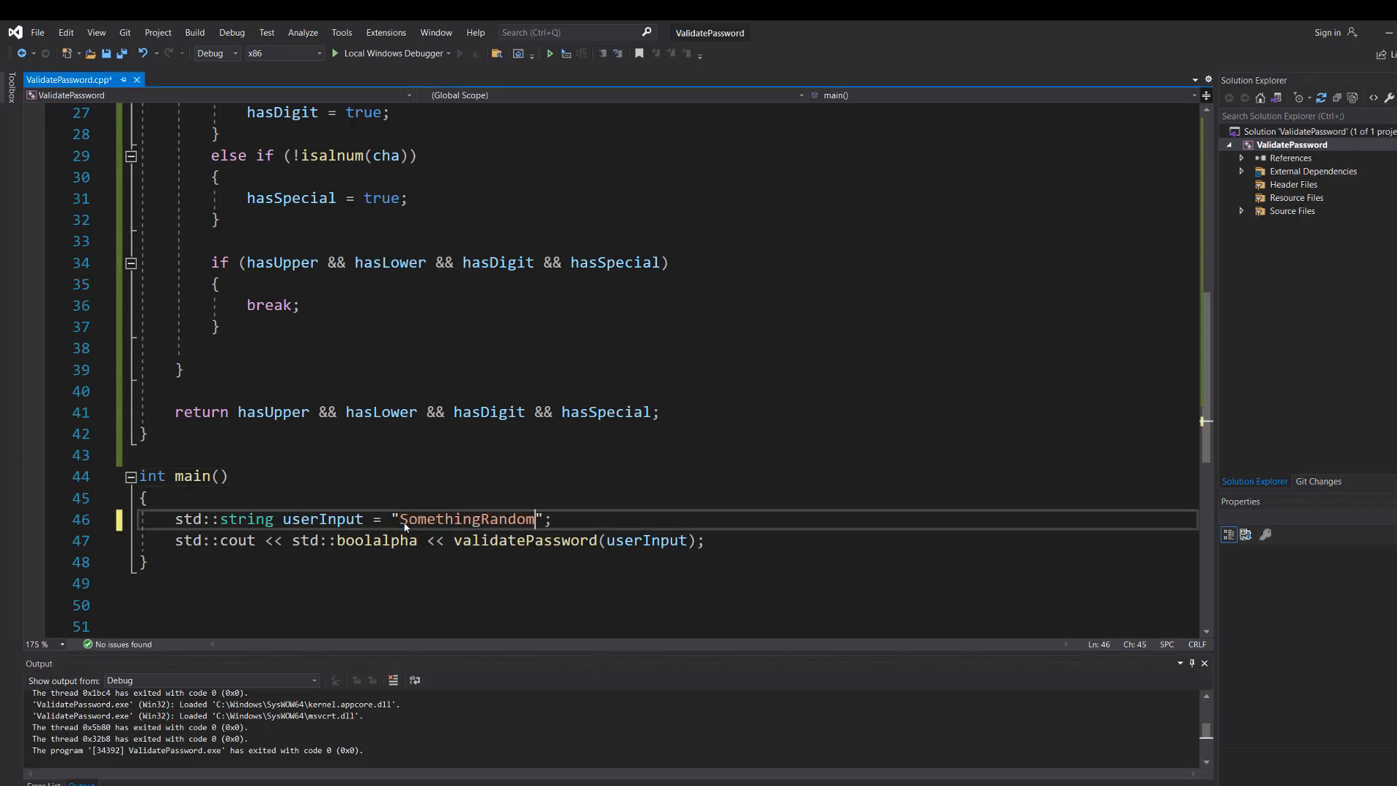